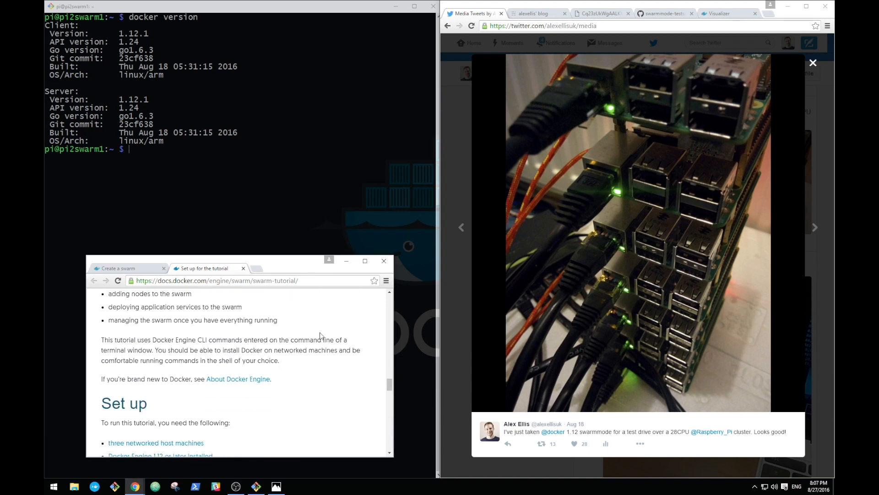
Step: Scroll the Docker tutorial to the 'Three networked host machines' section: manager1, worker1, worker2
scroll("down", 3)
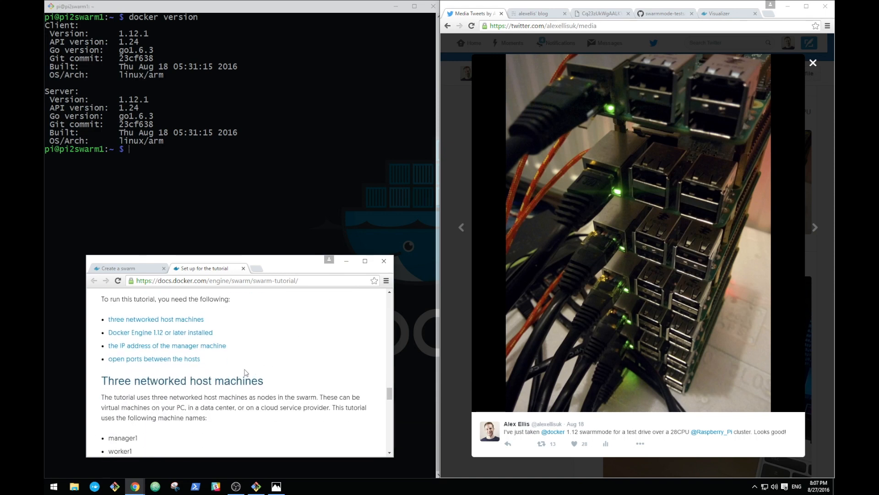
scroll("down", 3)
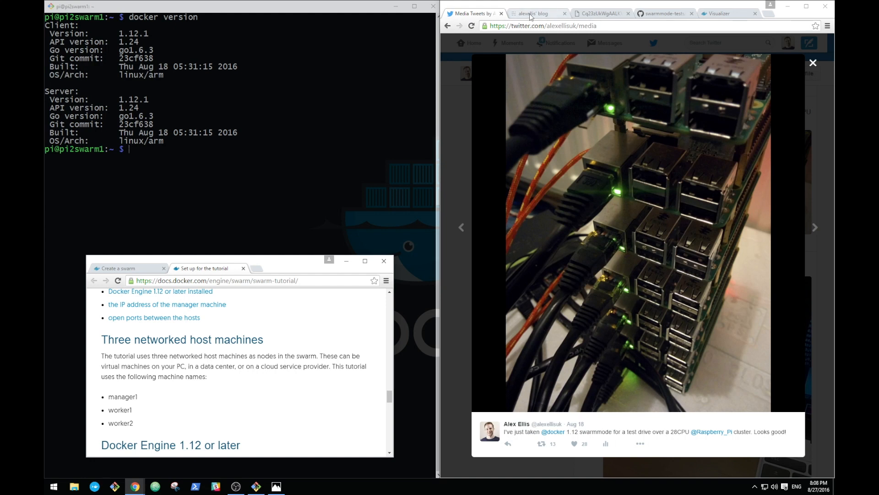
Step: Open the 'Get Started with Docker 1.12 on Raspberry Pi' post on alexellis' blog
left_click(536, 13)
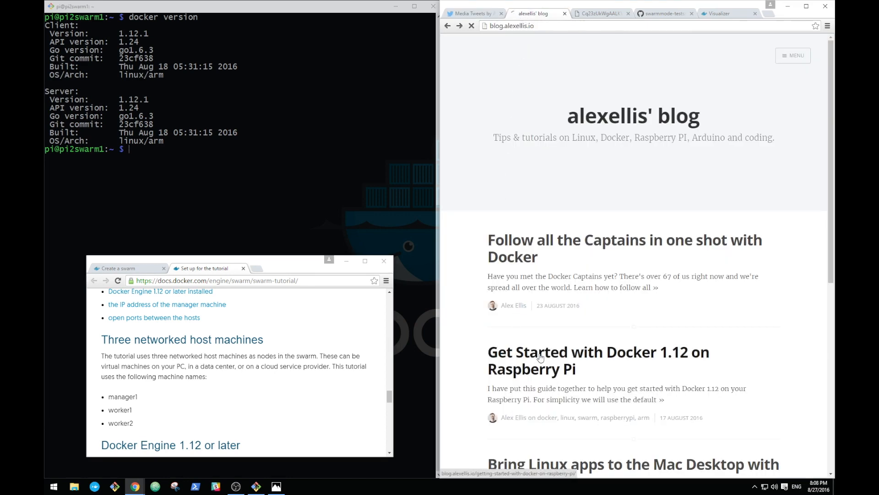
left_click(598, 360)
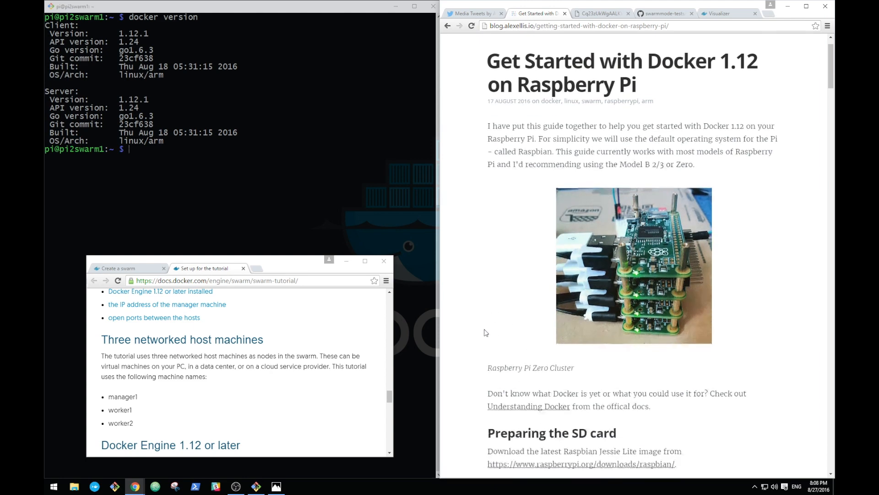
scroll("down", 3)
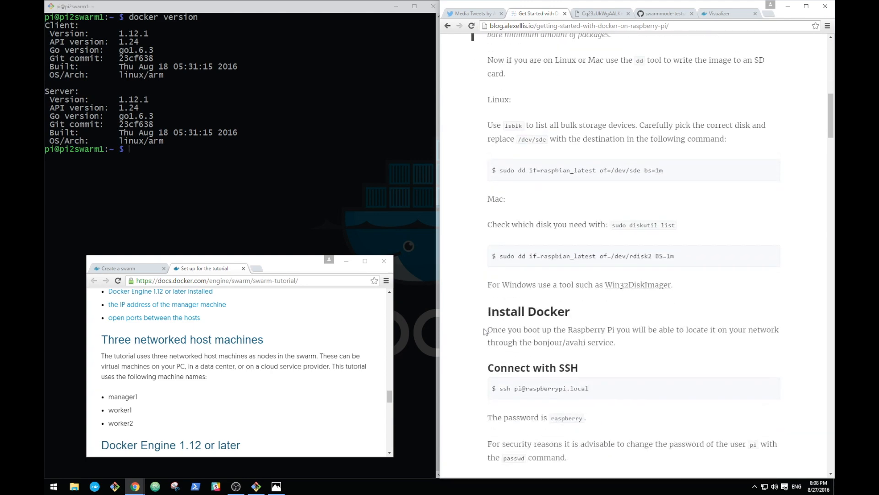
scroll("down", 3)
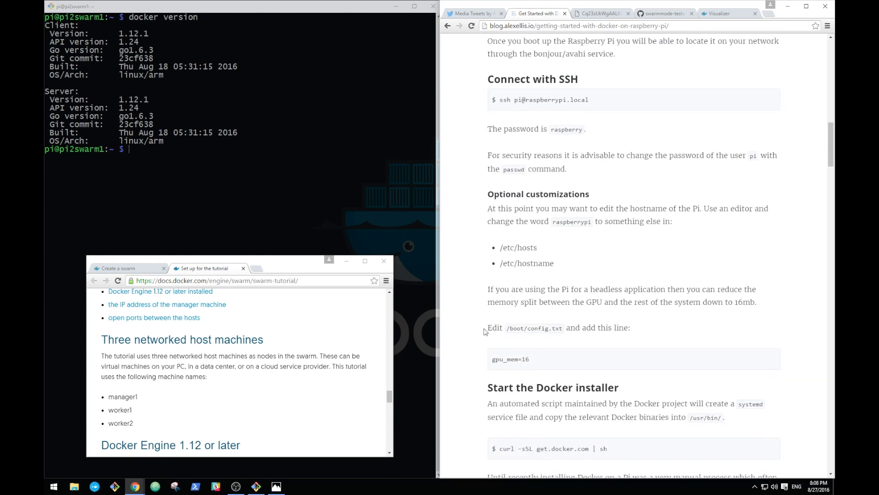
scroll("down", 3)
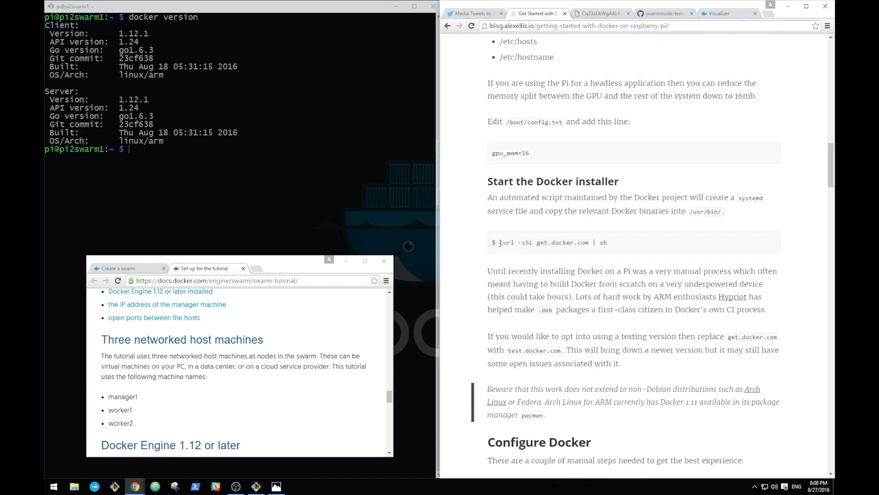
Step: Select the curl install command and scroll down to the GPIO blink-container section
left_click_drag(500, 243, 609, 242)
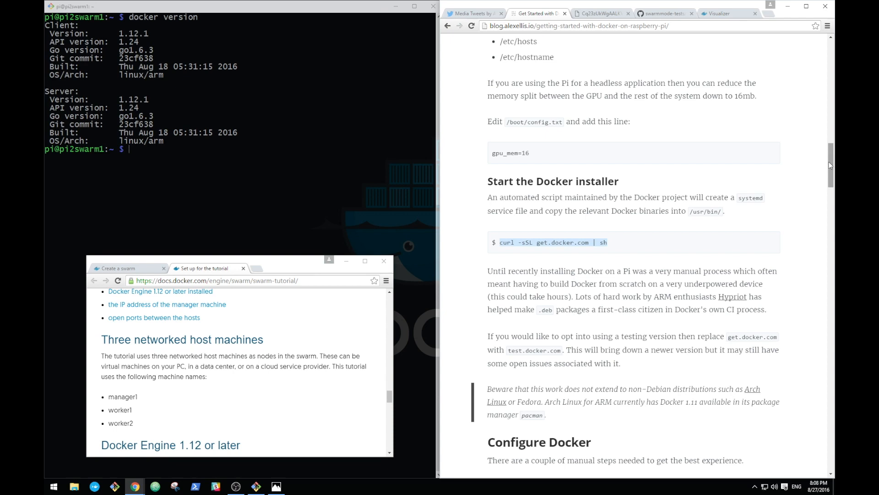
scroll("down", 3)
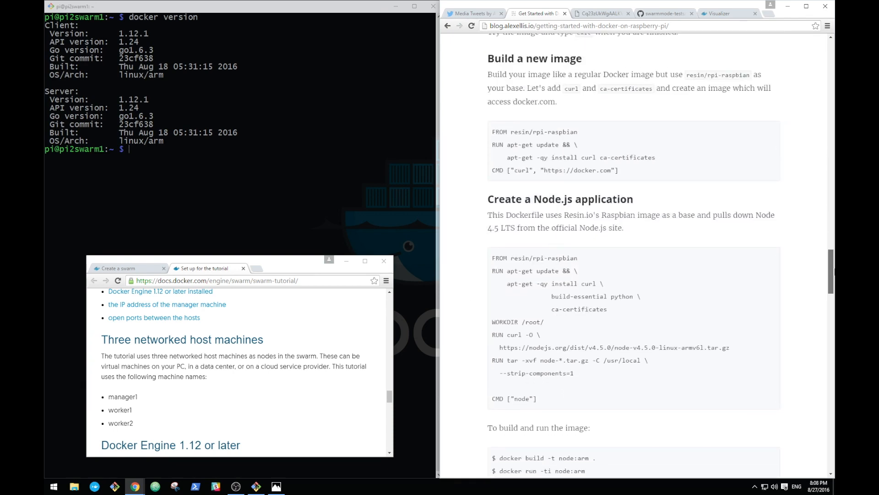
scroll("down", 3)
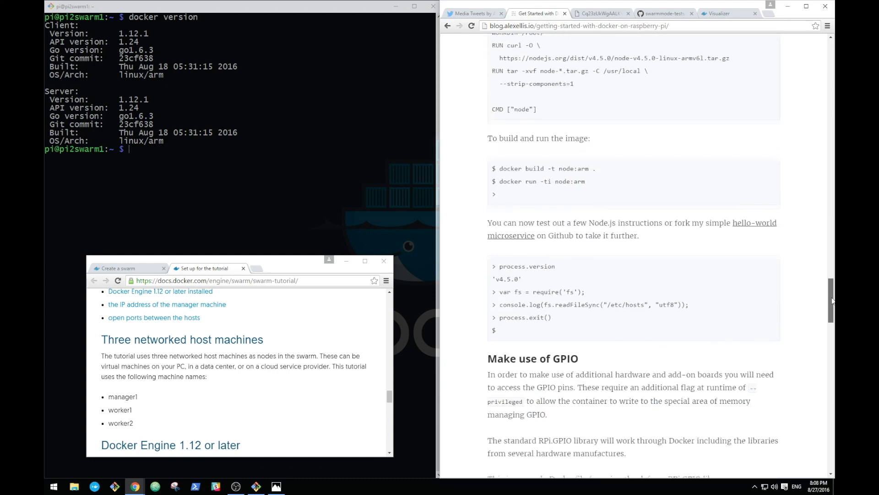
scroll("down", 3)
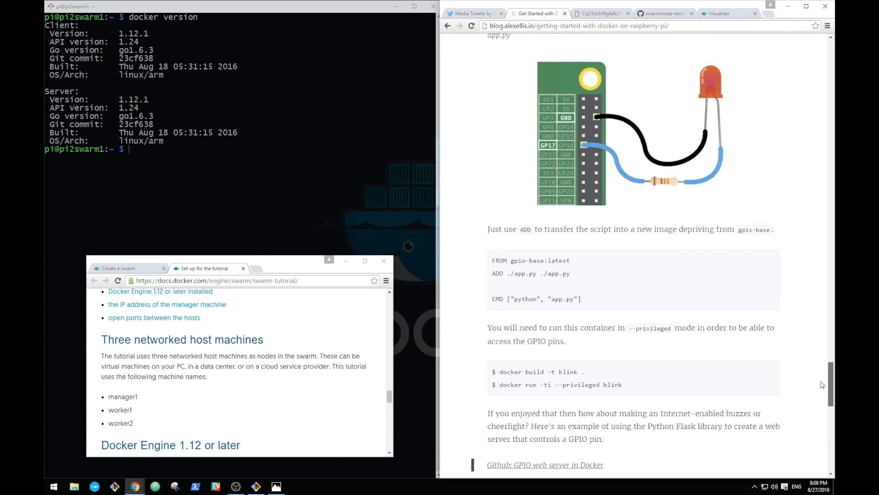
mouse_move(640, 182)
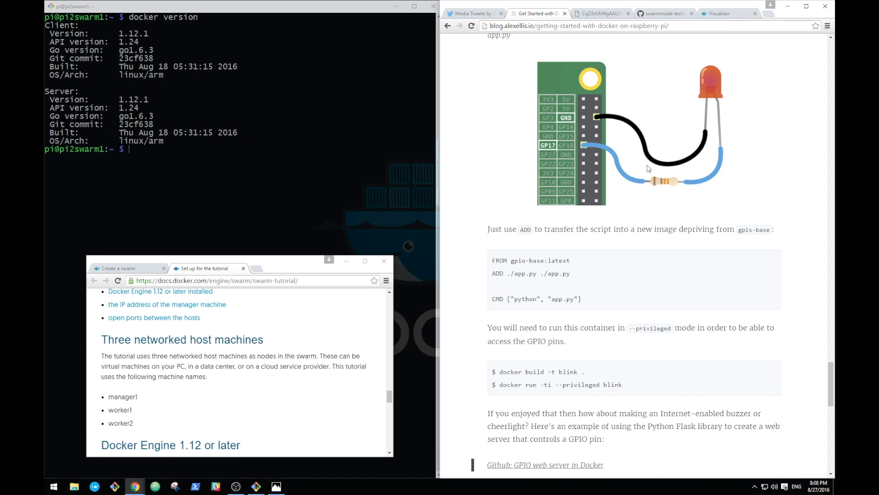
mouse_move(668, 117)
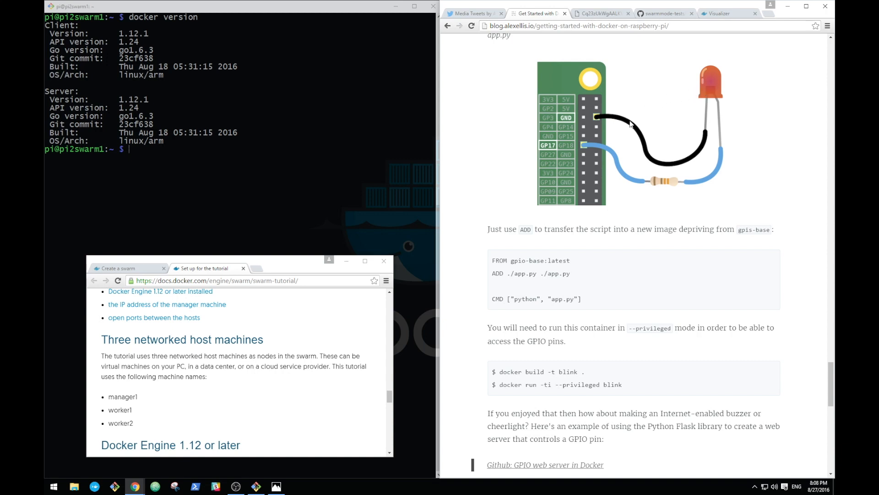
scroll("down", 3)
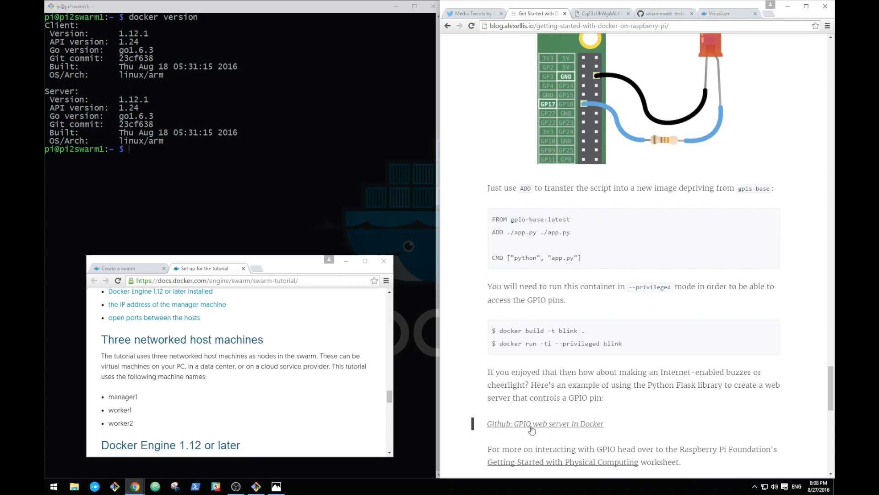
mouse_move(548, 424)
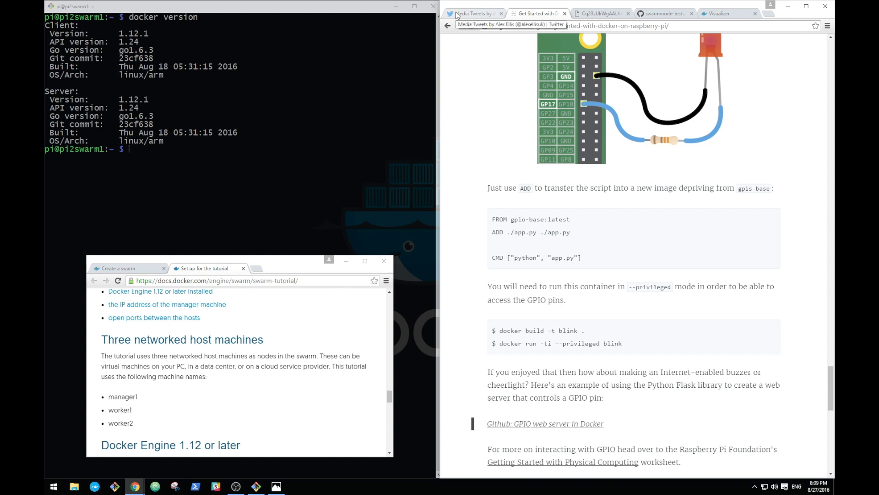
Step: Show the swarmmode-tests GitHub README scrolled to the Scenario 1 scaled-service section
left_click(665, 13)
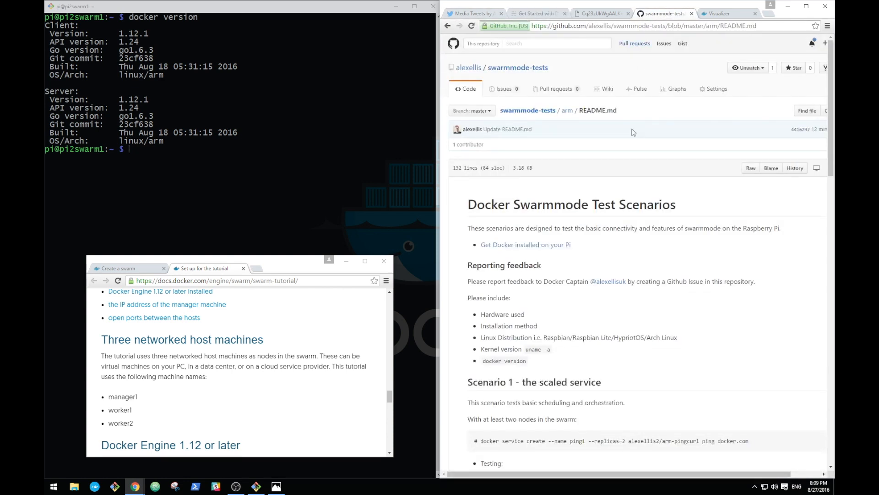
scroll("down", 3)
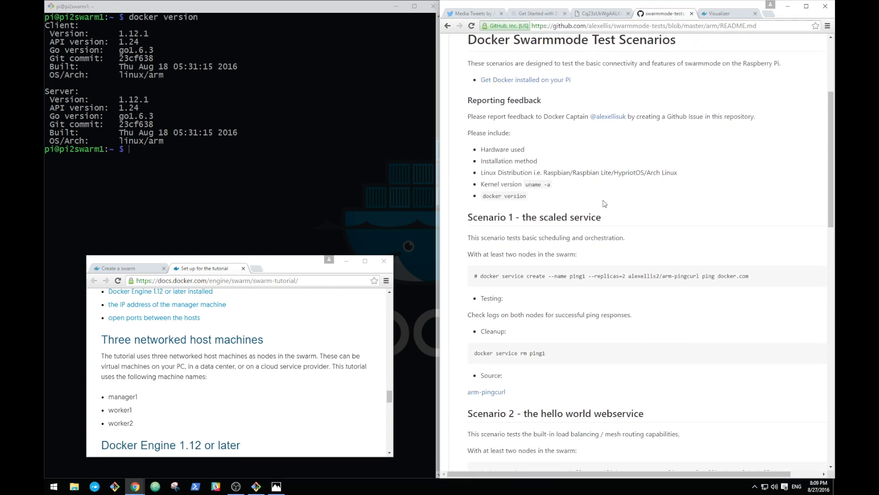
mouse_move(569, 115)
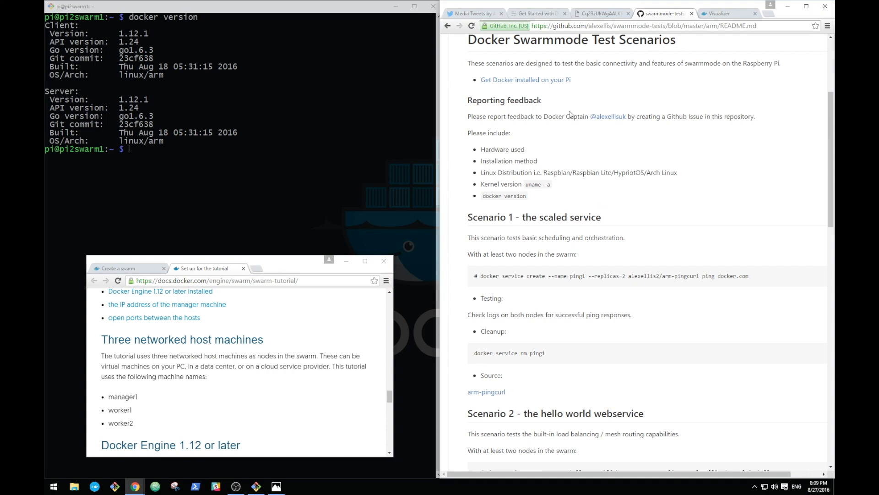
mouse_move(545, 105)
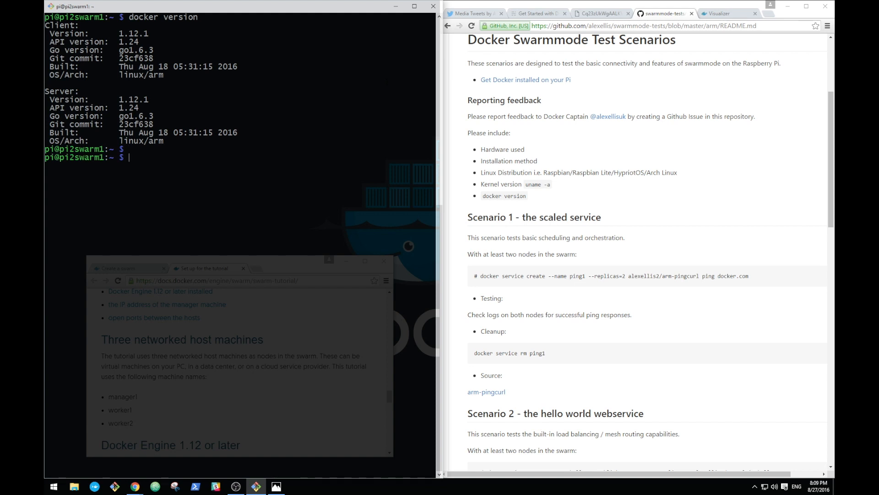
Step: Run docker info on pi2swarm1 to check the Docker installation
type("docker in")
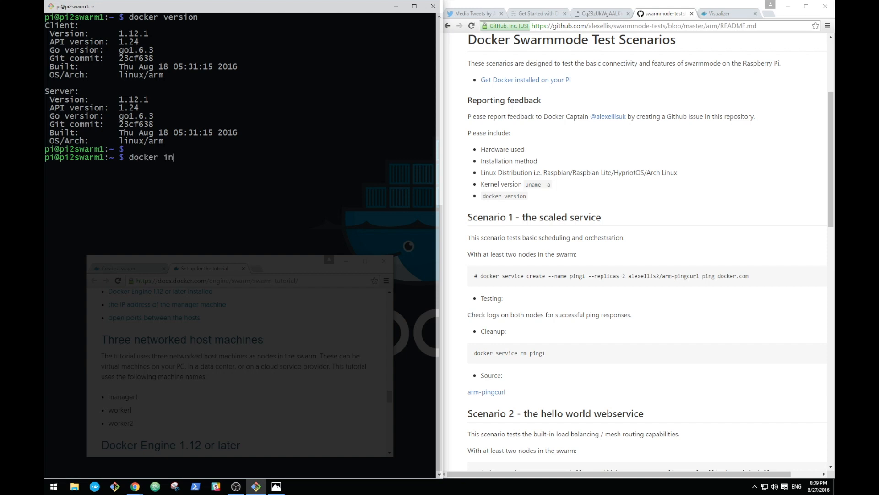
type("fo")
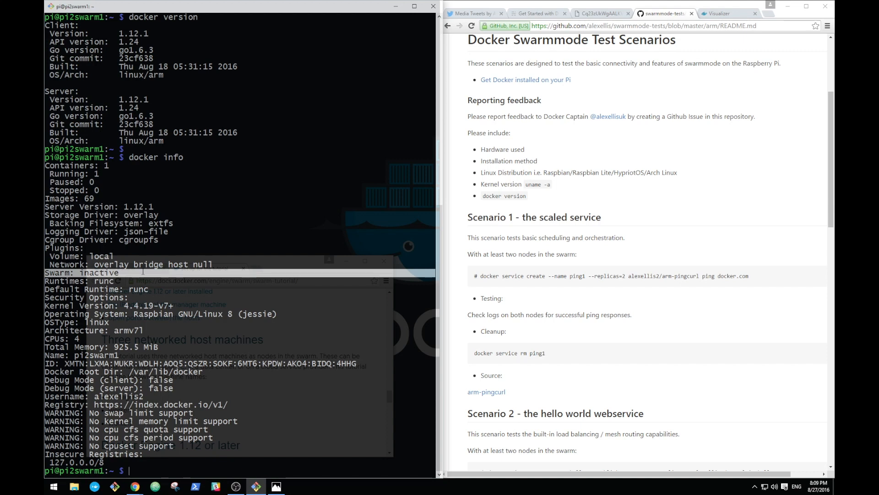
type("s")
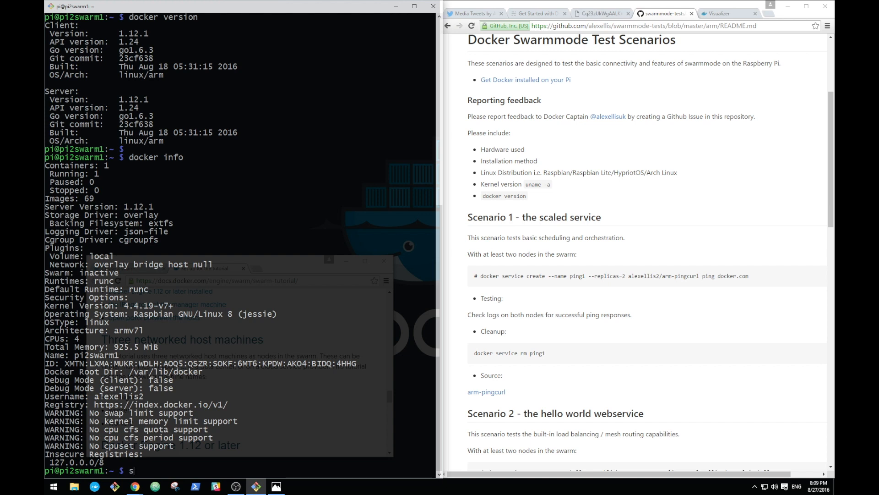
Step: Initialize the swarm with docker swarm init and copy the printed worker join command
type("docker swarm init")
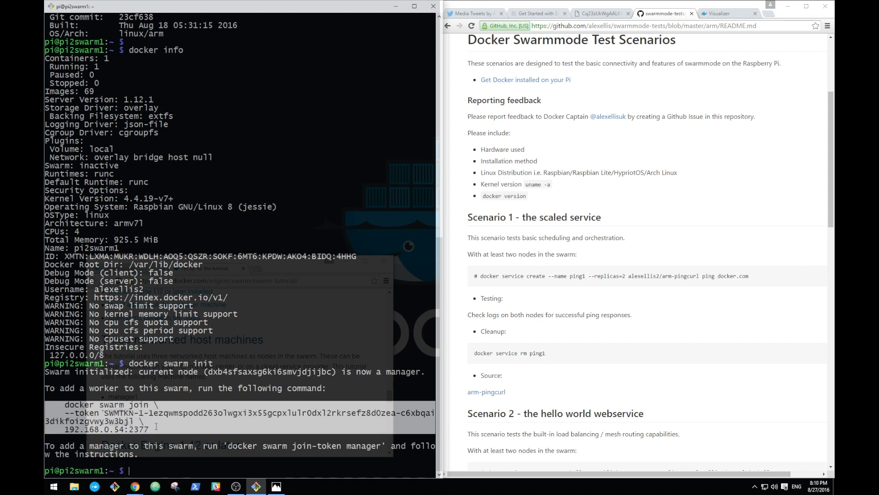
right_click(180, 342)
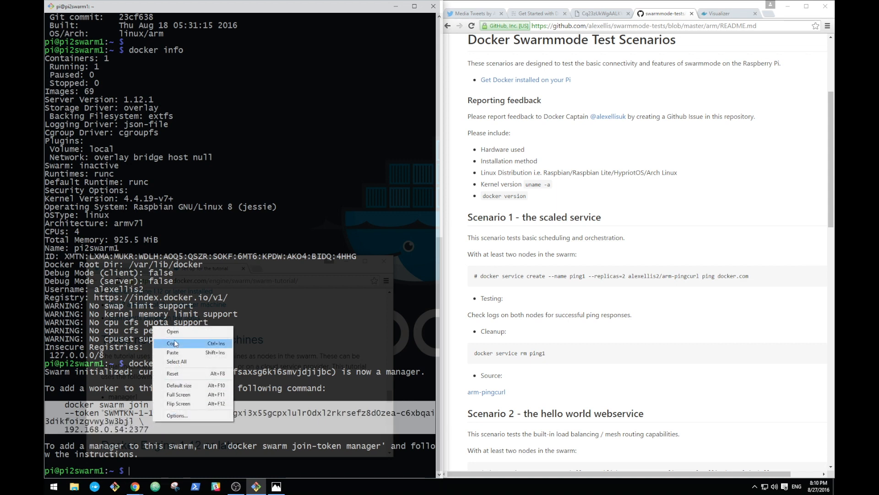
left_click(174, 343)
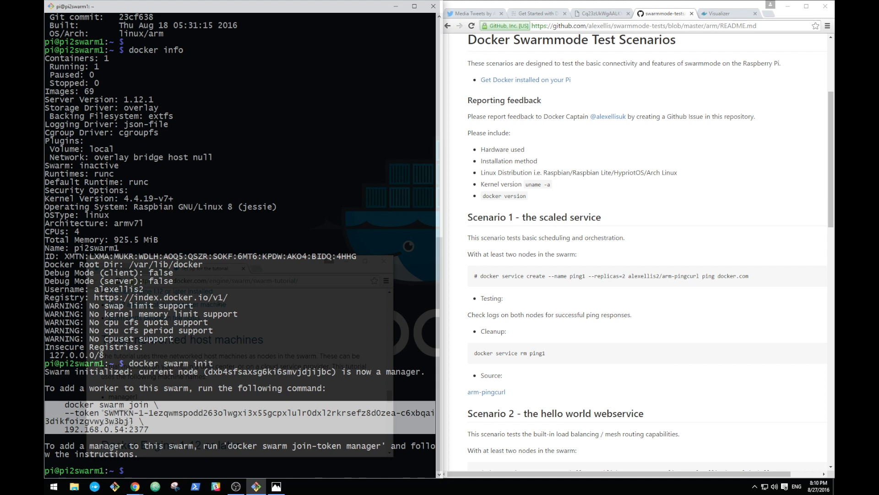
Step: Log out to the nuc host and display the ./most SSH script for pi2swarm1–7
type("logout")
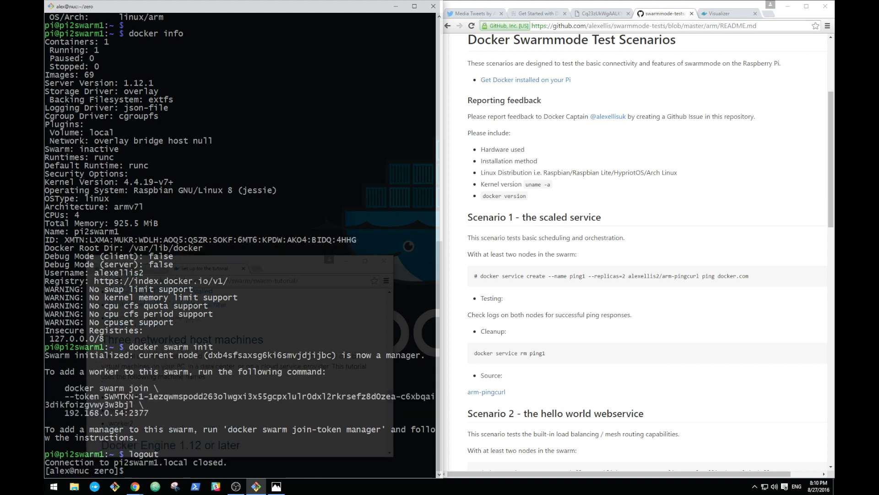
type("./")
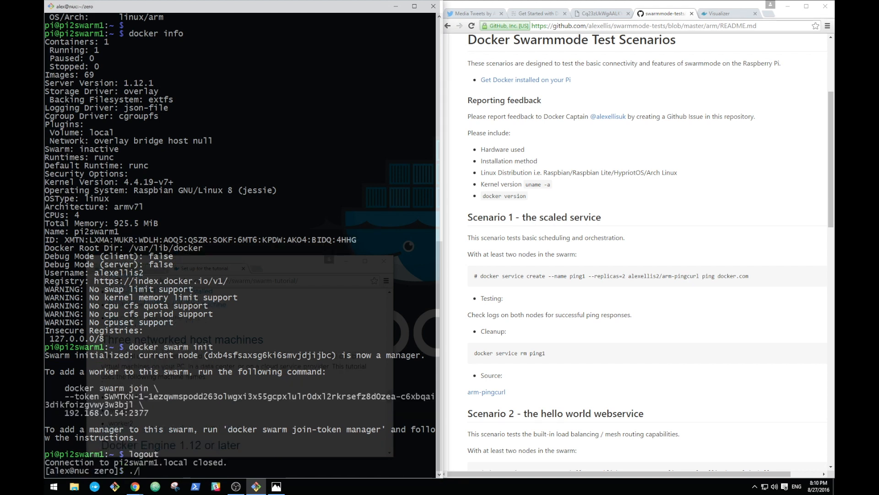
type("most")
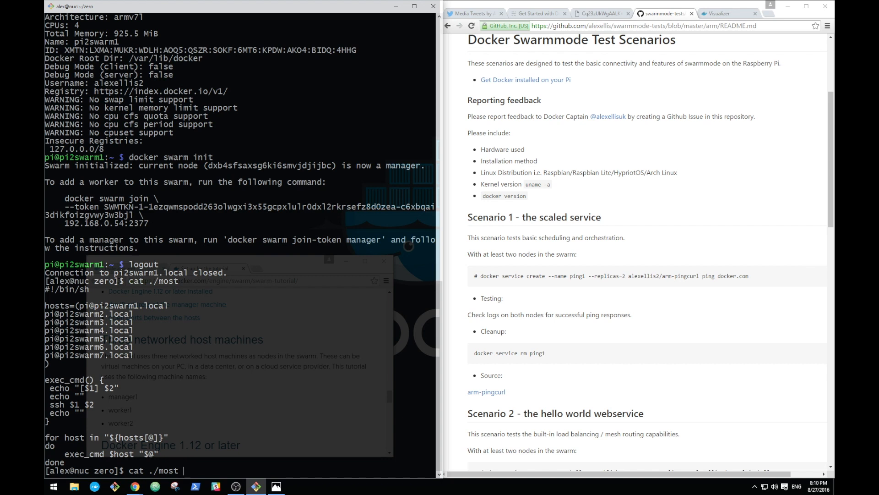
type("\"\"")
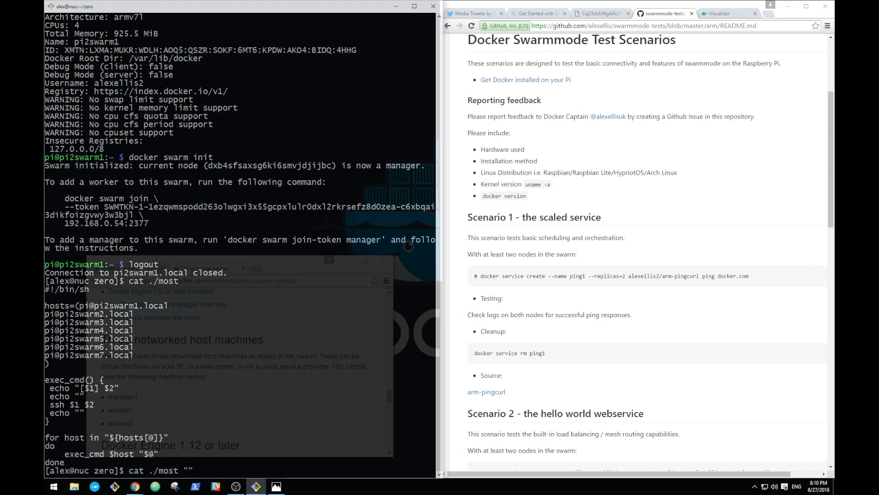
type("docker swarm leave ;     doc")
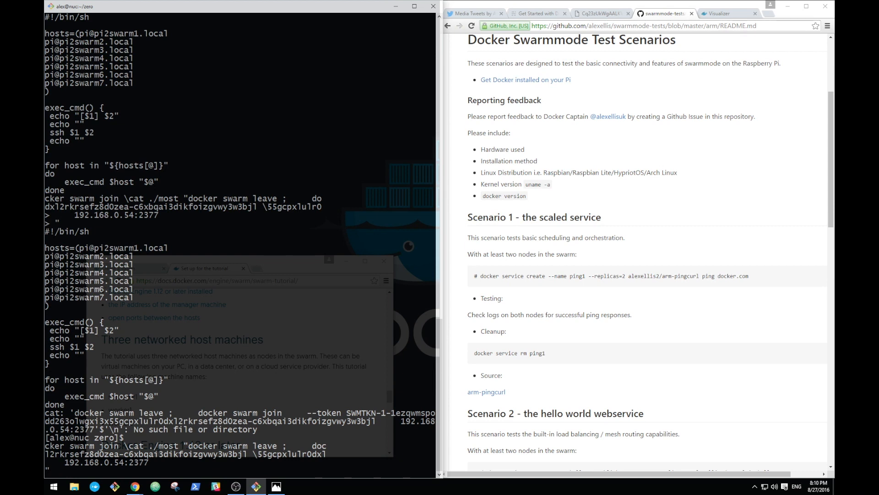
Step: Run ./most "docker swarm leave; docker swarm join --token … 192.168.0.54:2377" on every Pi
type("./most")
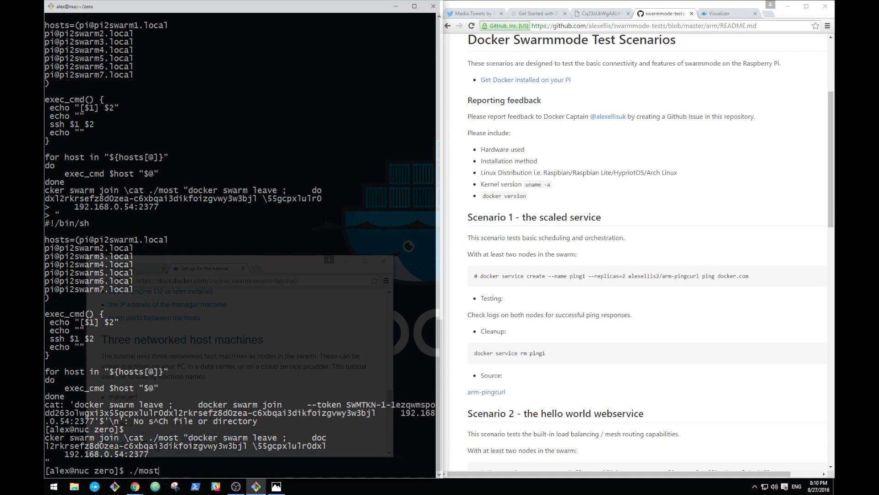
type("\"docker swrm le")
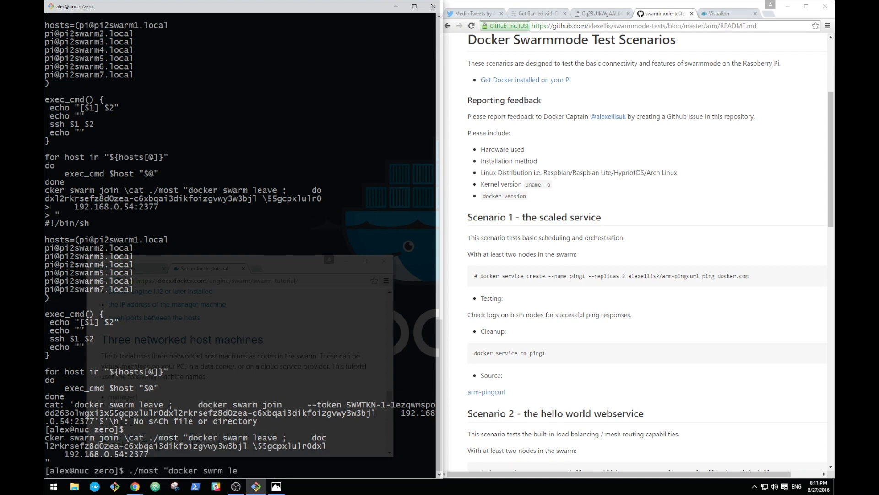
type("ave;     docker")
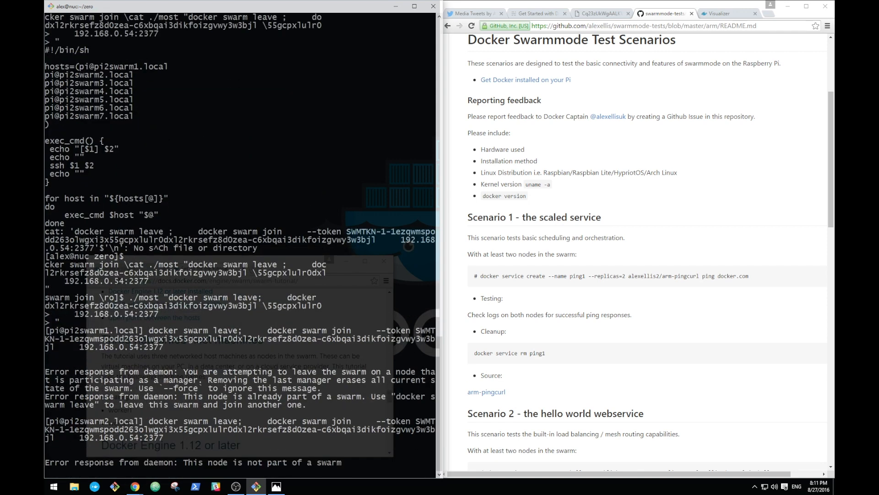
scroll("down", 3)
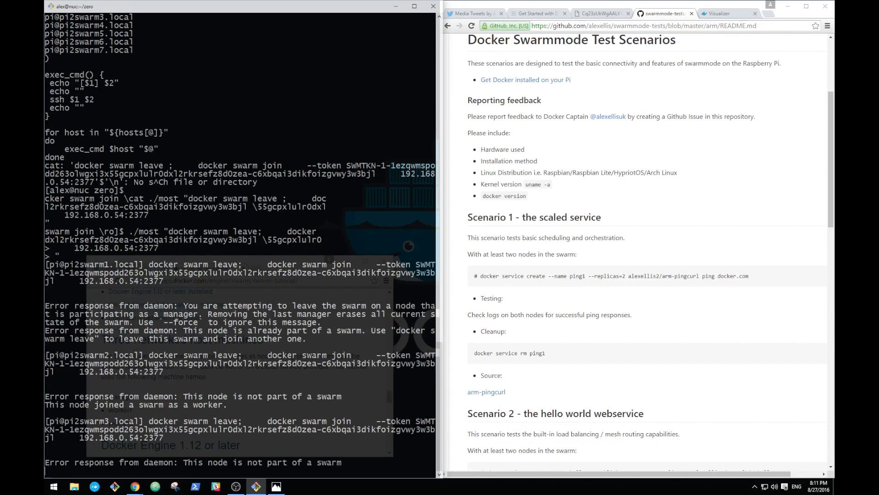
scroll("down", 3)
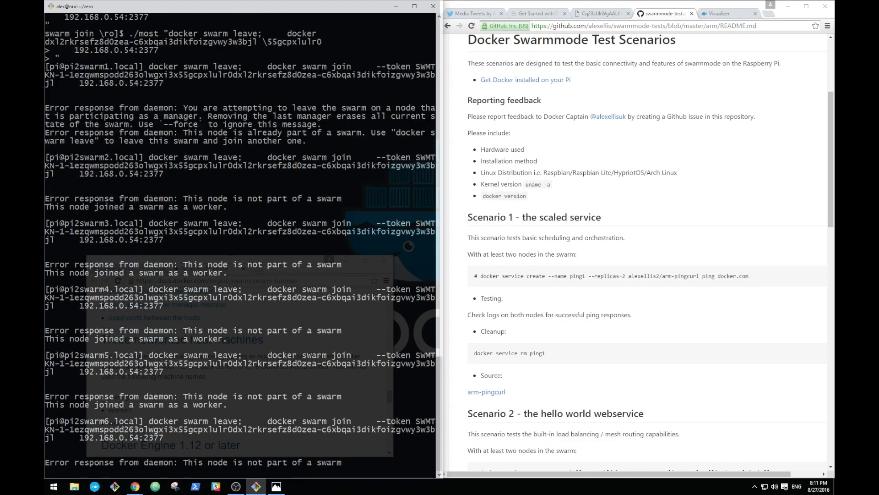
scroll("down", 3)
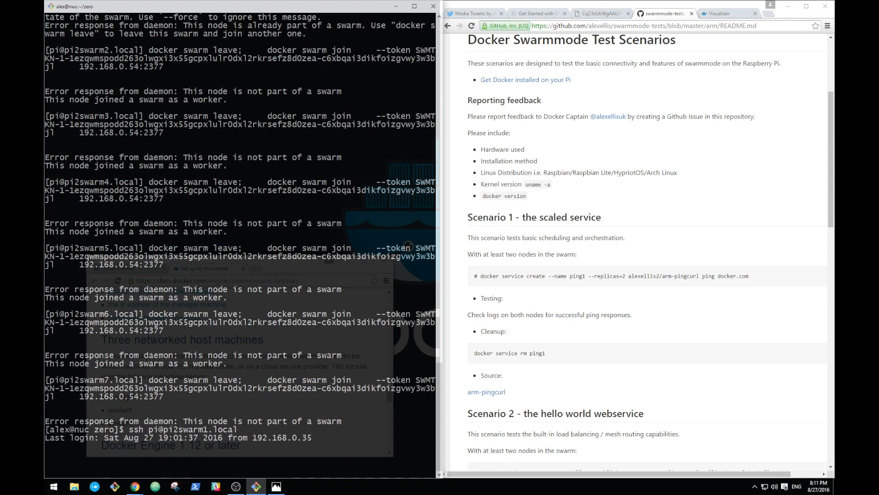
Step: Run clear; docker node ls on pi2swarm1, showing seven Ready nodes with Leader pi2swarm1
type("docker node ls")
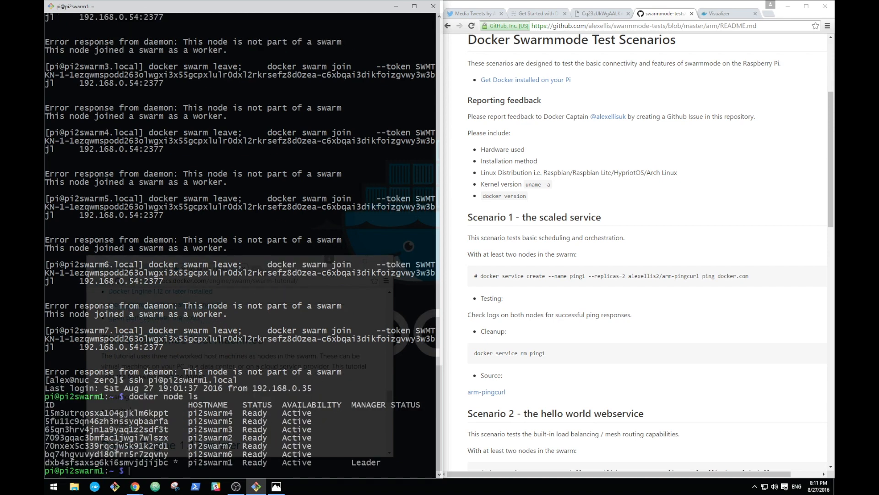
type("clear; docker node ls")
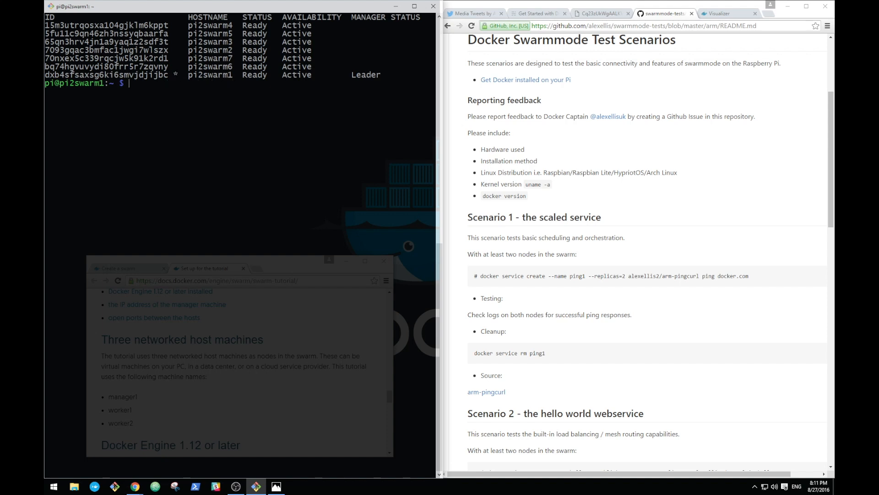
Step: Promote pi2swarm3 with docker node promote and confirm it lists as Reachable
type("docker")
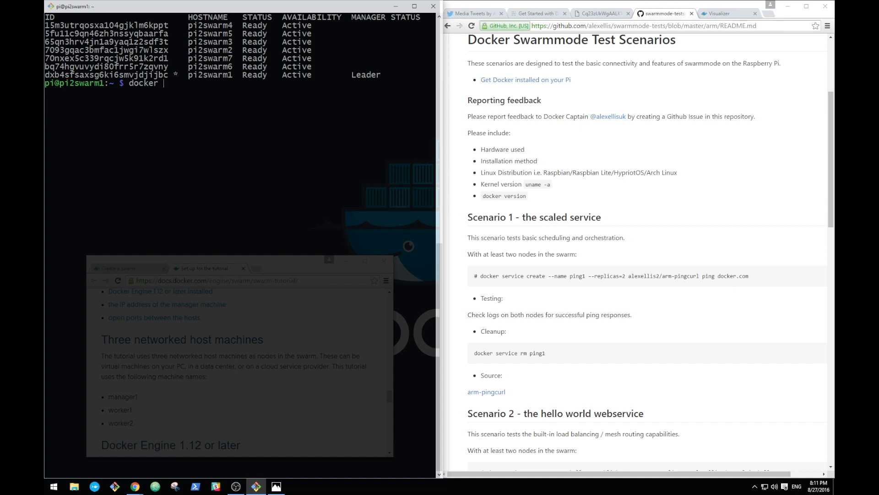
type("swarm promote p")
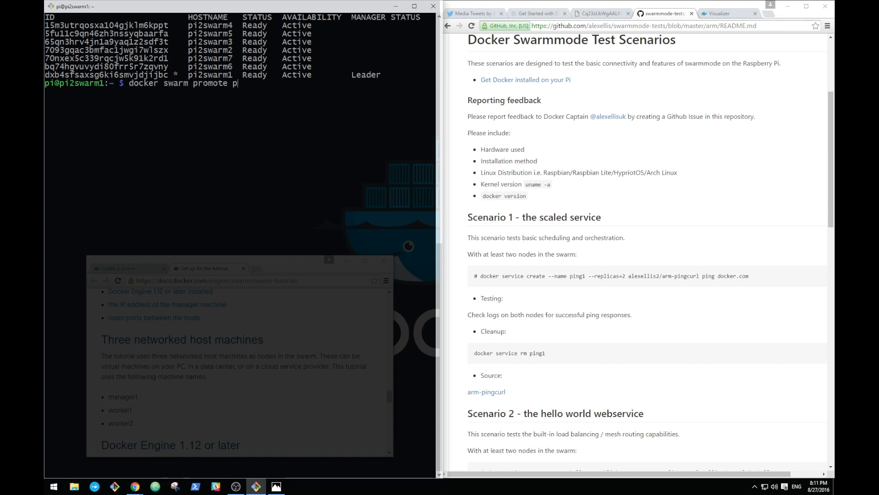
type("i2swarm3")
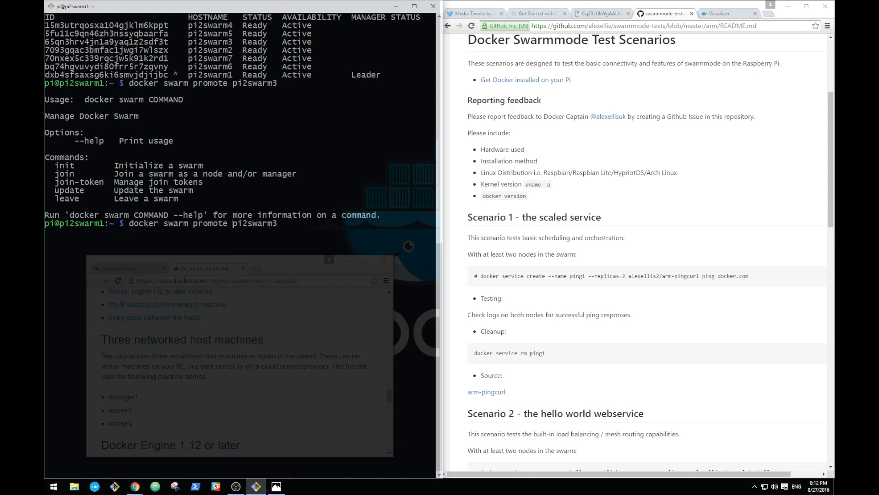
type("node")
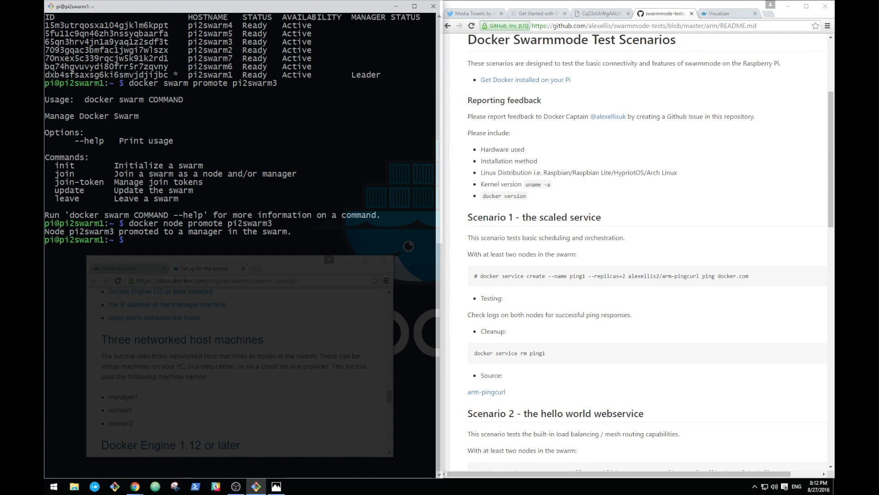
type("clear; docker node ls")
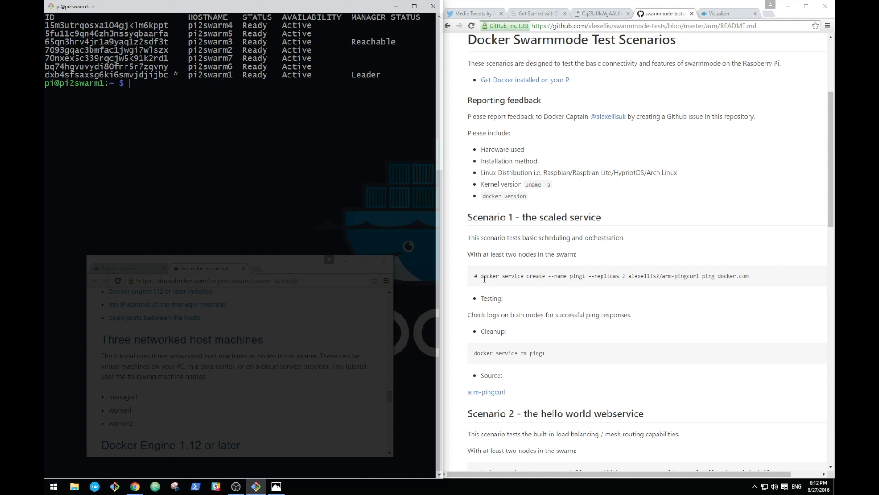
Step: Copy the README's ping1 docker service create command and run it in the terminal
double_click(493, 276)
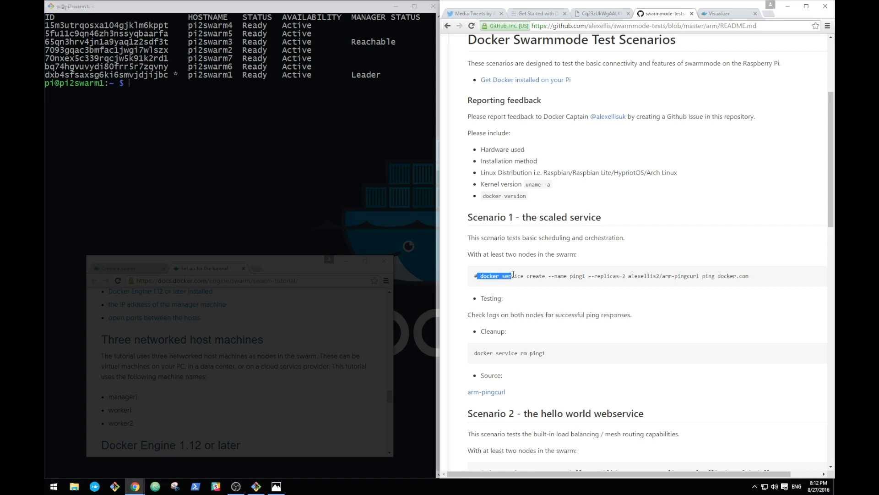
scroll("down", 3)
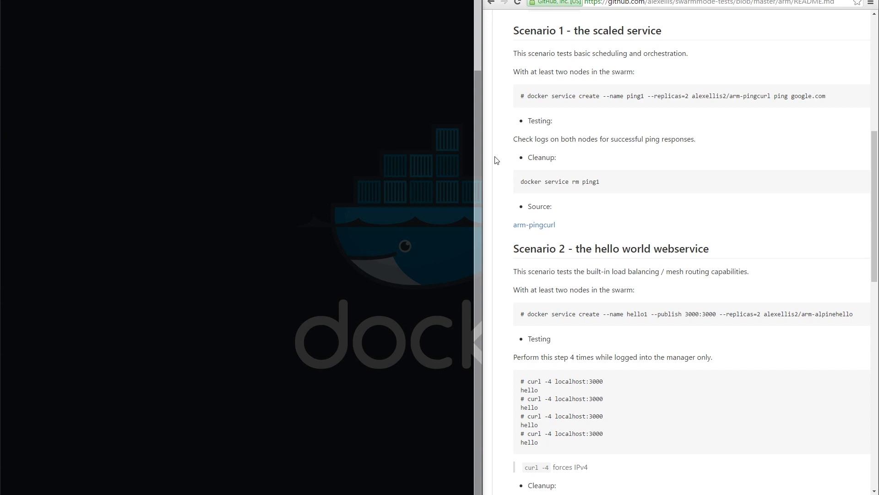
mouse_move(530, 97)
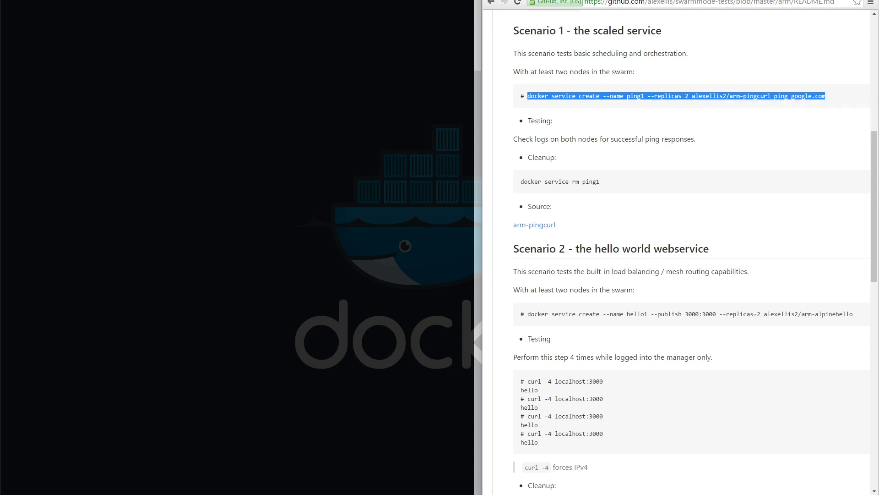
right_click(271, 118)
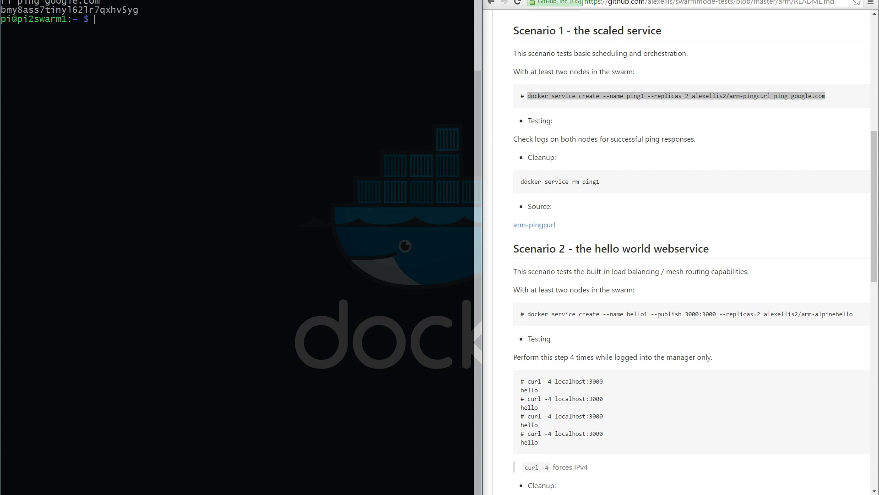
Step: Run docker service ls and docker service ps ping1, showing seven tasks across pi2swarm1–7
type("docker service")
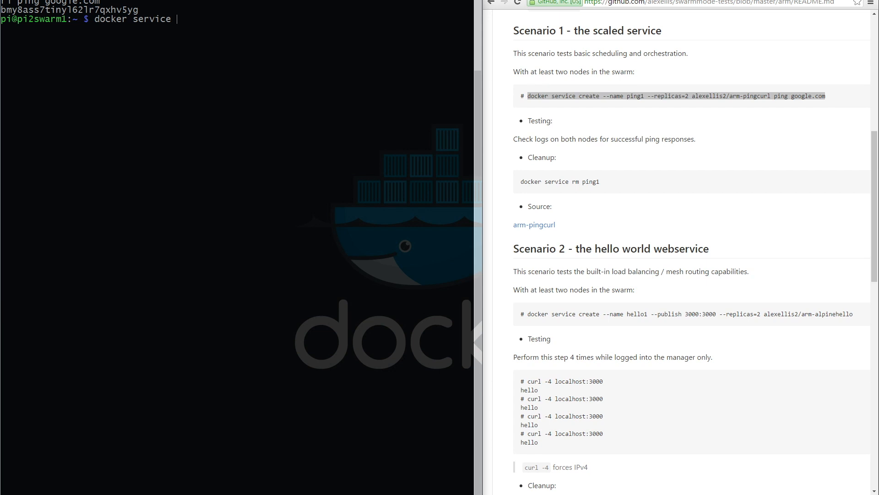
type("ls")
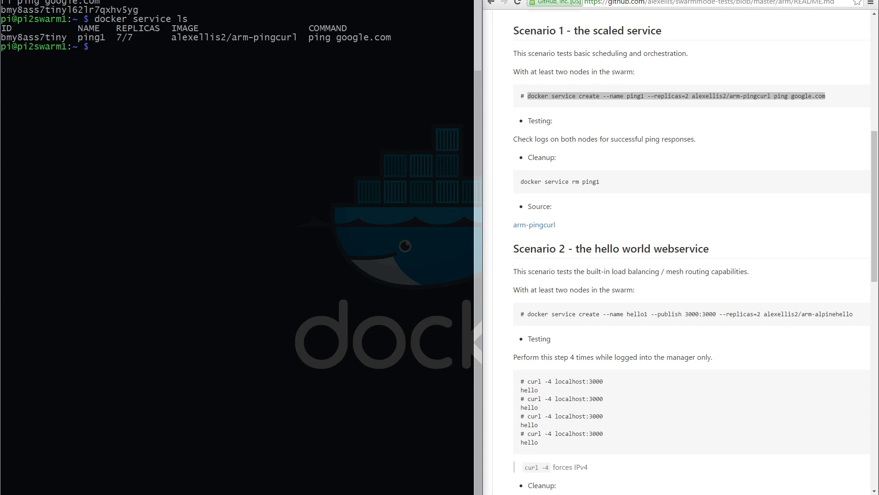
type("docker service")
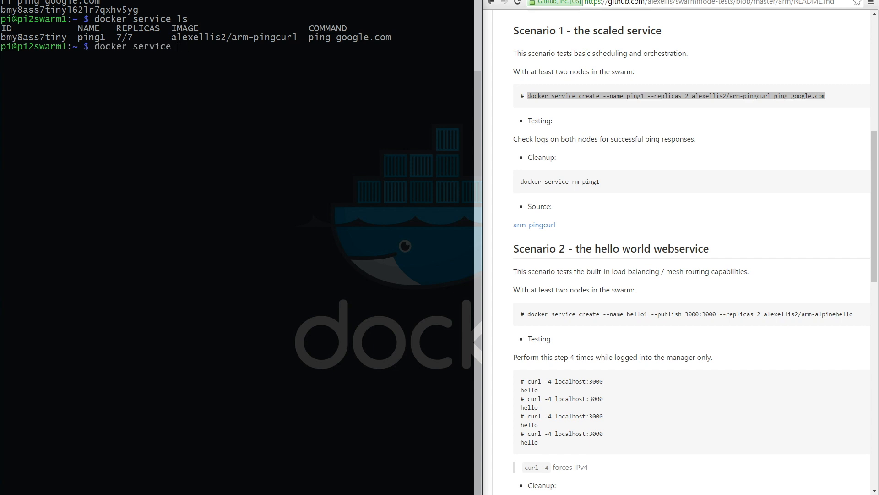
type("ps")
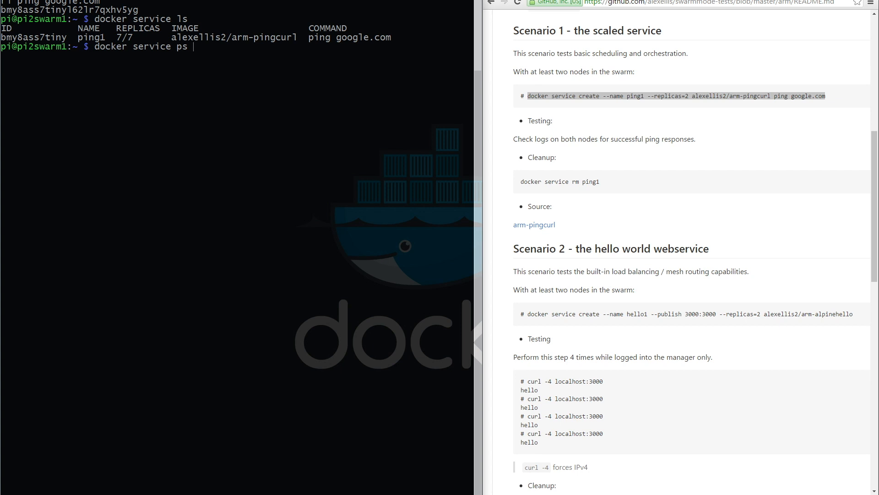
type("ping1")
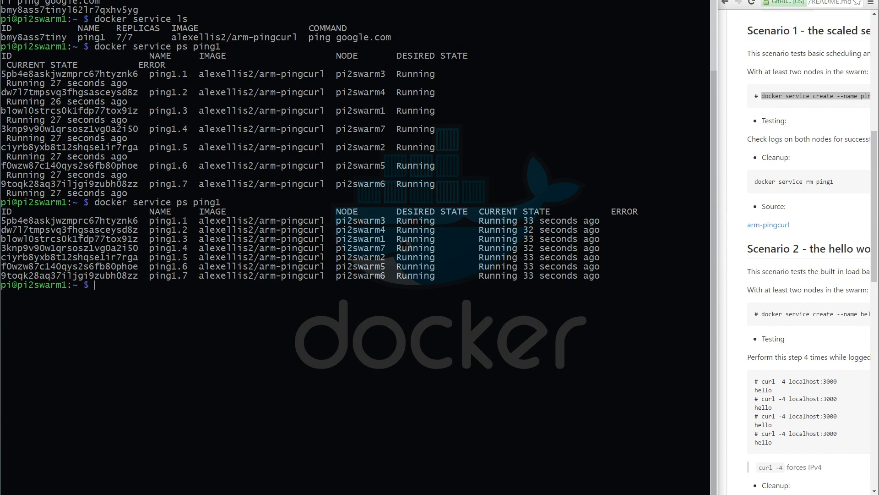
double_click(497, 221)
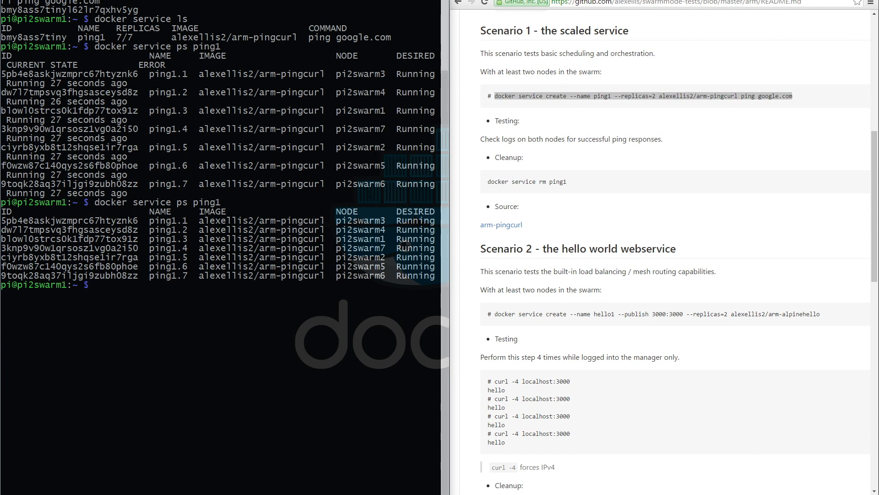
Step: List containers, then show the last ten log lines of container e17c2f2d32ea
type("docker ps")
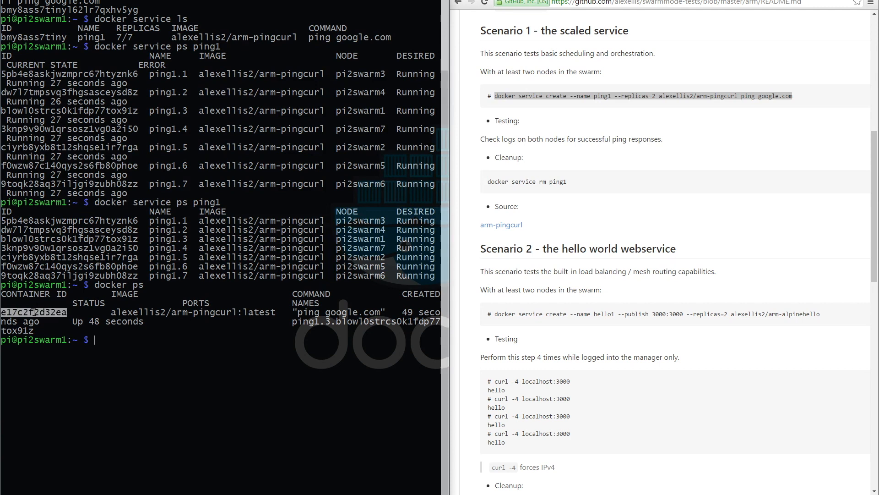
type("docker logs")
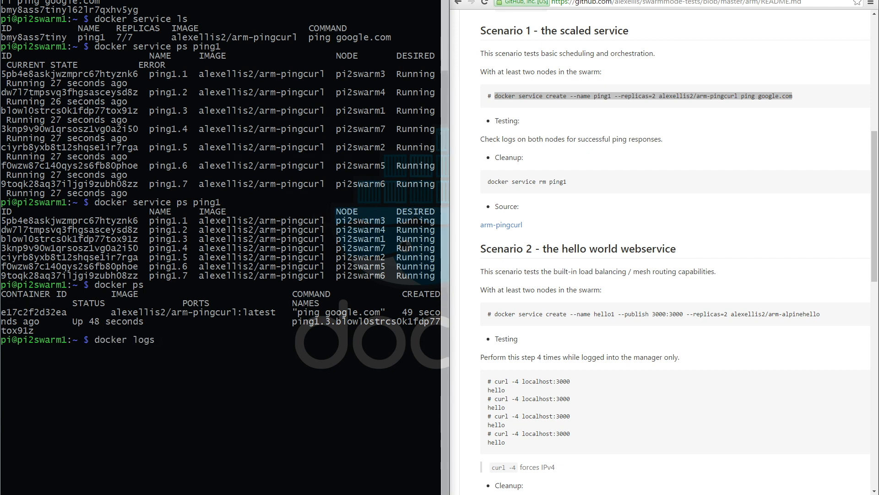
type("e17c2f2d32ea")
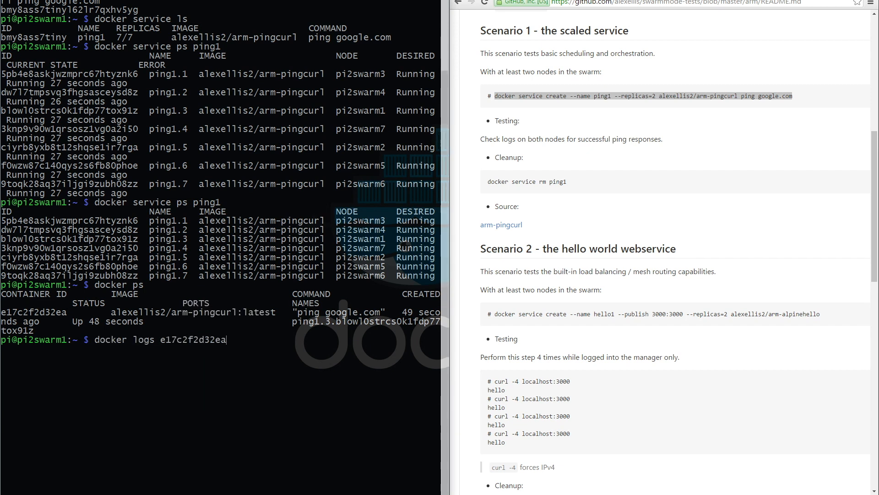
type("|tail -n 10")
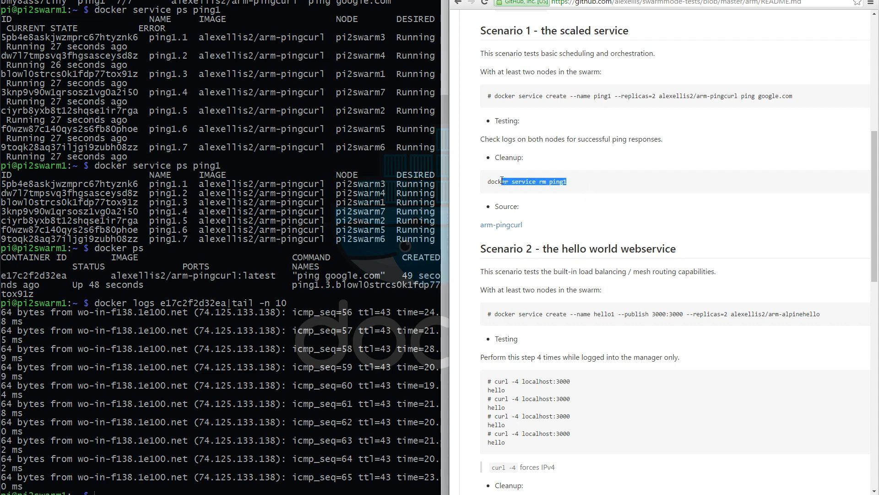
Step: Remove the ping1 service and create hello1 with seven replicas publishing port 3000:3000
right_click(526, 182)
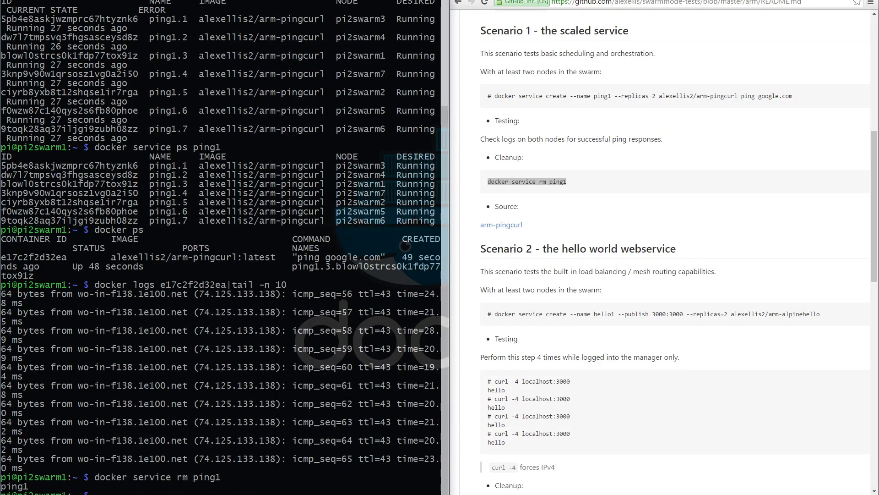
mouse_move(627, 196)
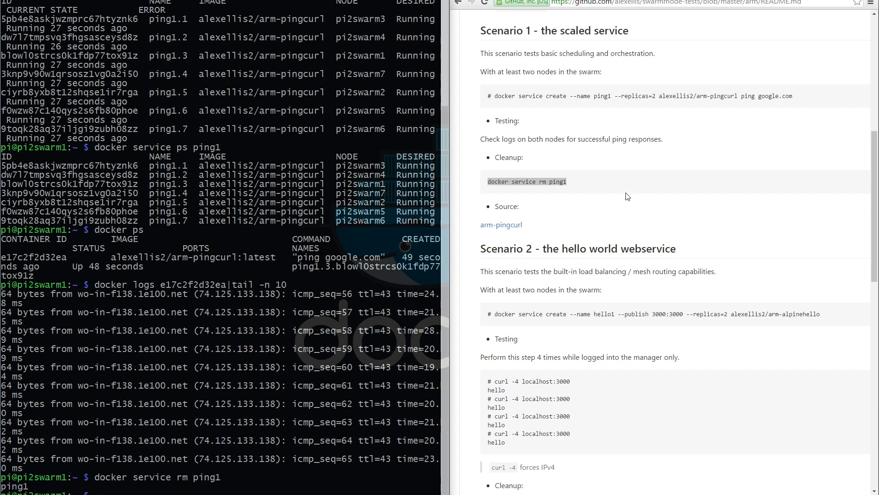
scroll("down", 3)
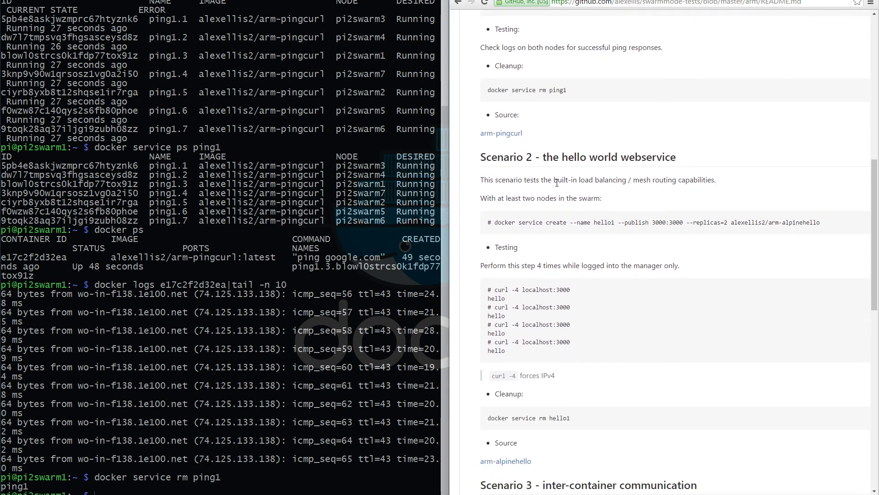
scroll("down", 3)
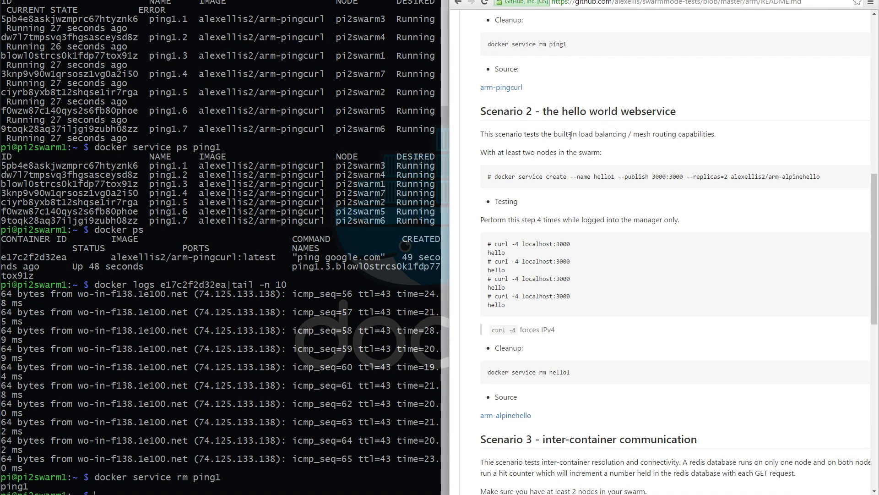
mouse_move(826, 178)
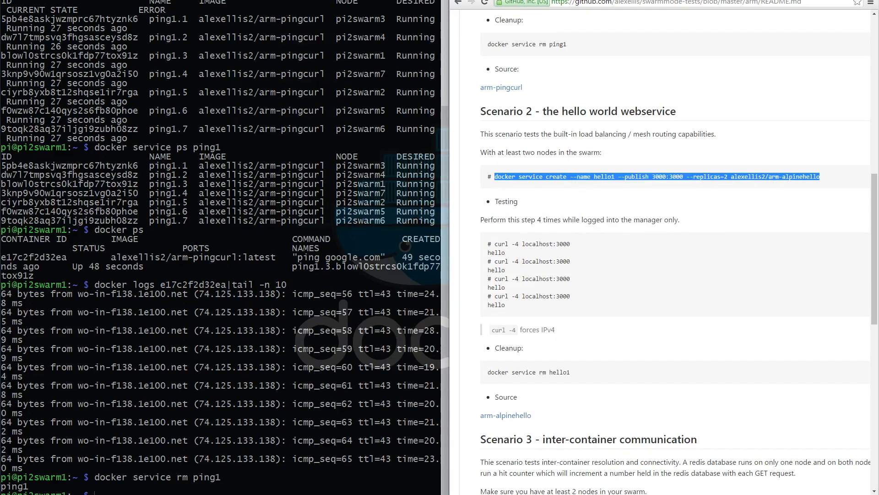
type("docker service create --name hello1 --publish 3000:3000 --replicas=2 alexellis2/arm-alpinehello")
type("docker service p")
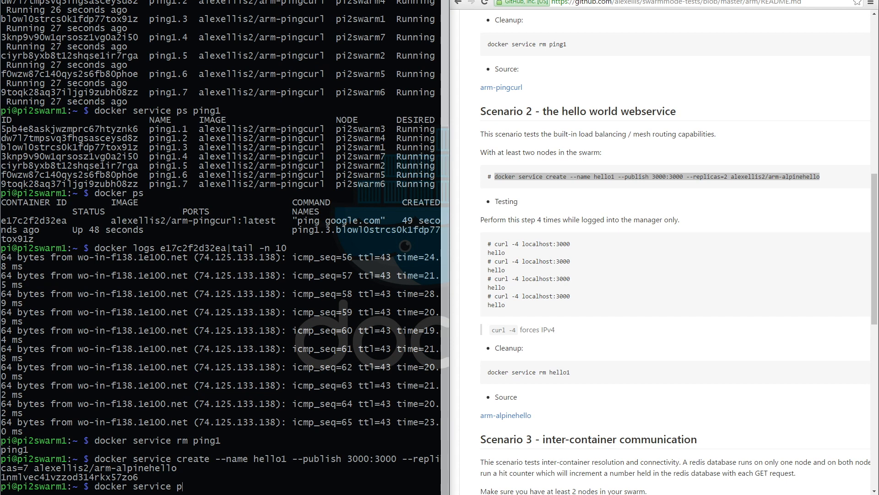
Step: Run docker service ps hello1 and service ls, confirming hello1 at 7/7 replicas
type("s hello1")
type("curl -4 localhost:3000")
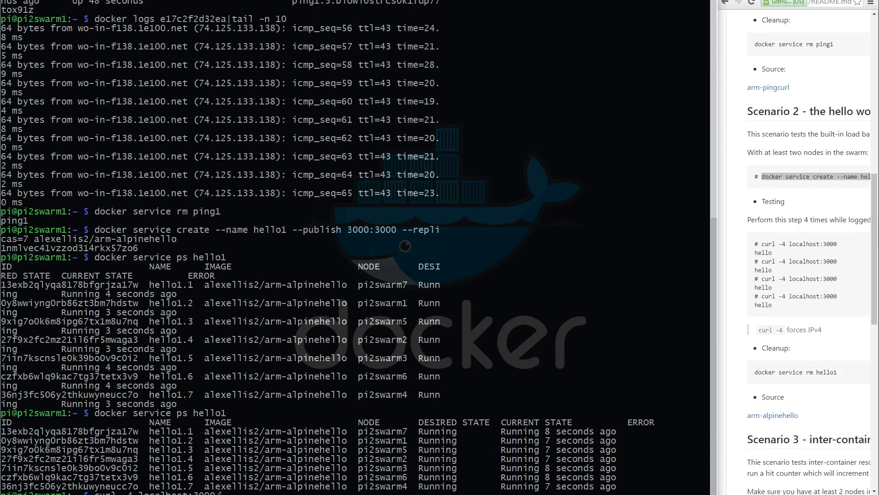
double_click(359, 229)
type("docker service")
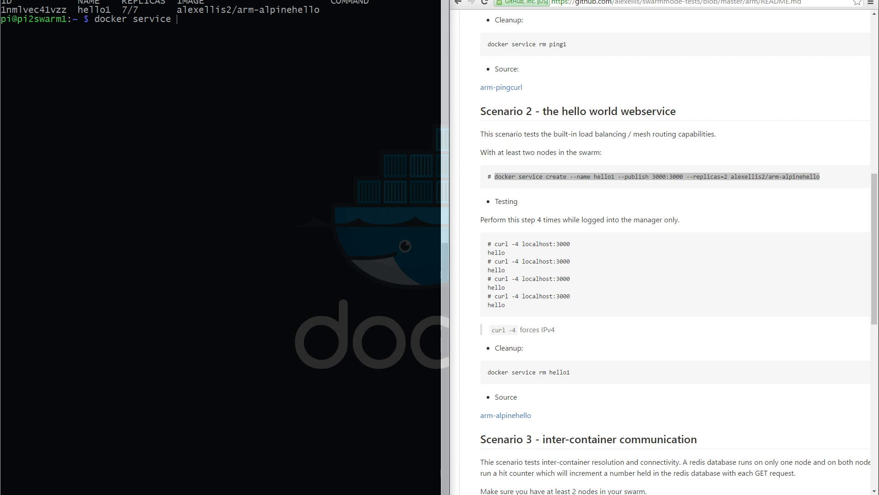
Step: Remove hello1, create guid1 with seven replicas on port 9000, and list its tasks
type("rm hello1")
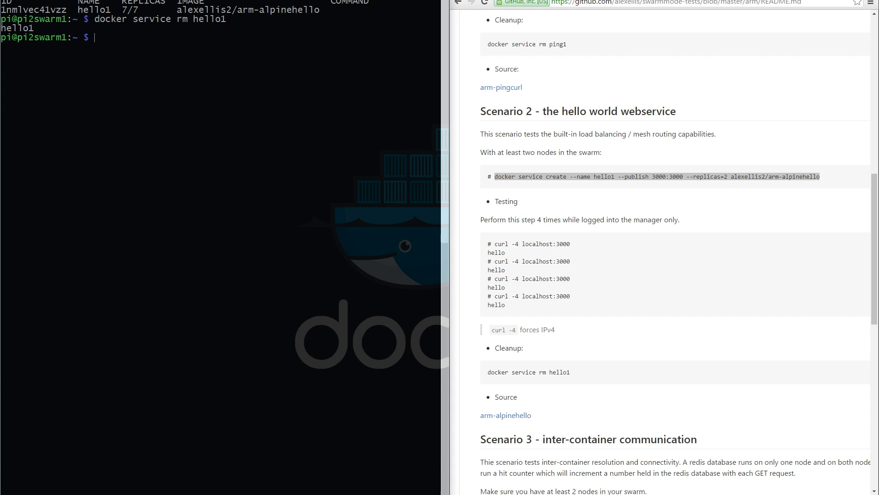
type("#docker service create --name guid1 --replicas=7 --publish 9000:9000 alexellis2/guid-generator-arm:0.1")
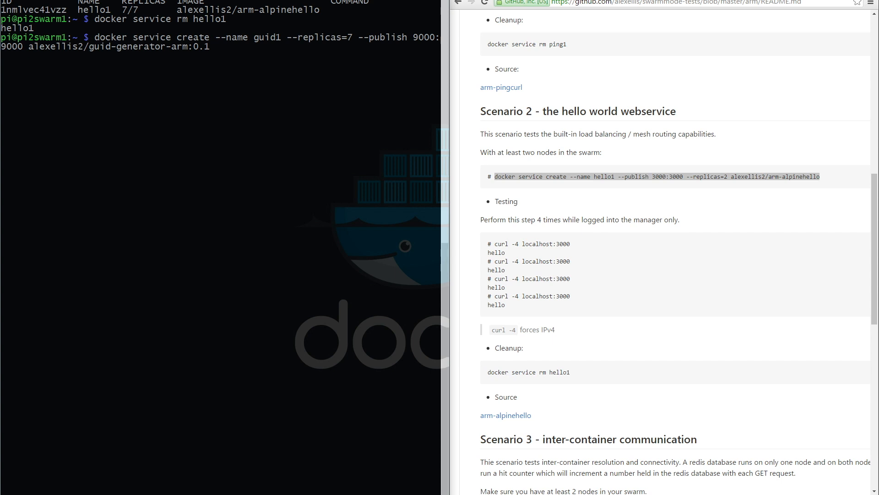
type("c")
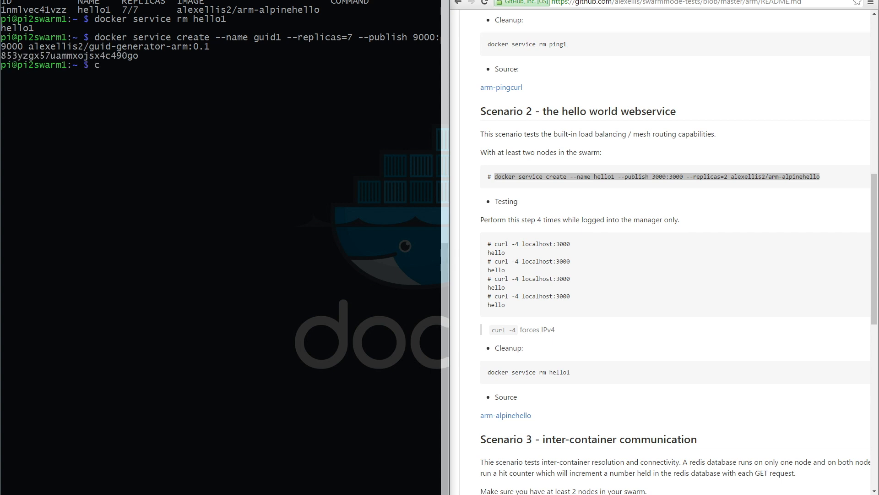
type("service ps g")
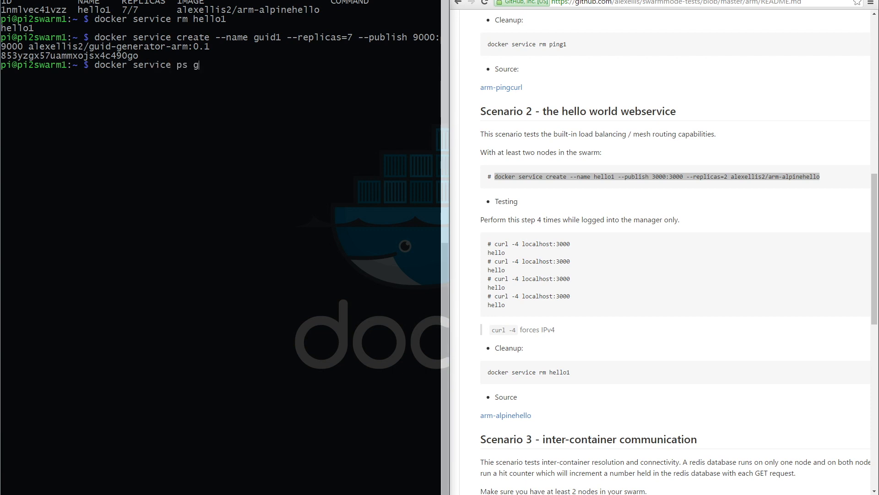
type("uid1")
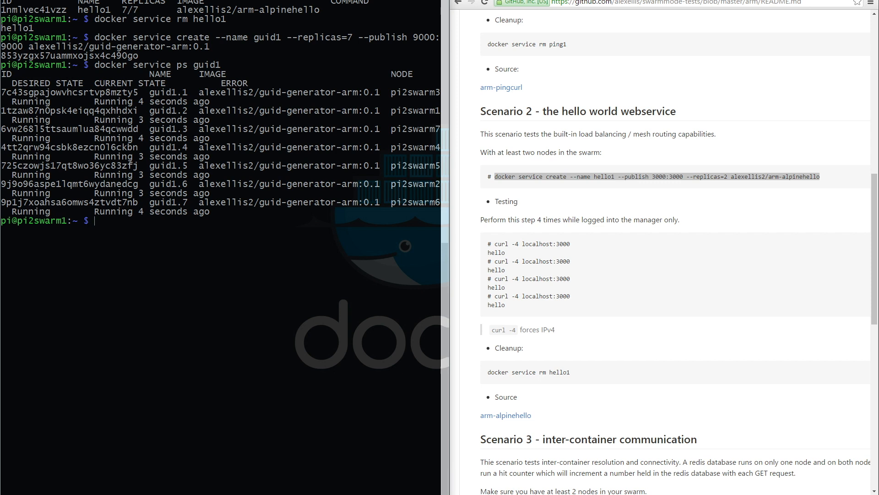
Step: Curl localhost:9000/guid repeatedly to get GUIDs from different containers
type("curl localhost:9000/guid")
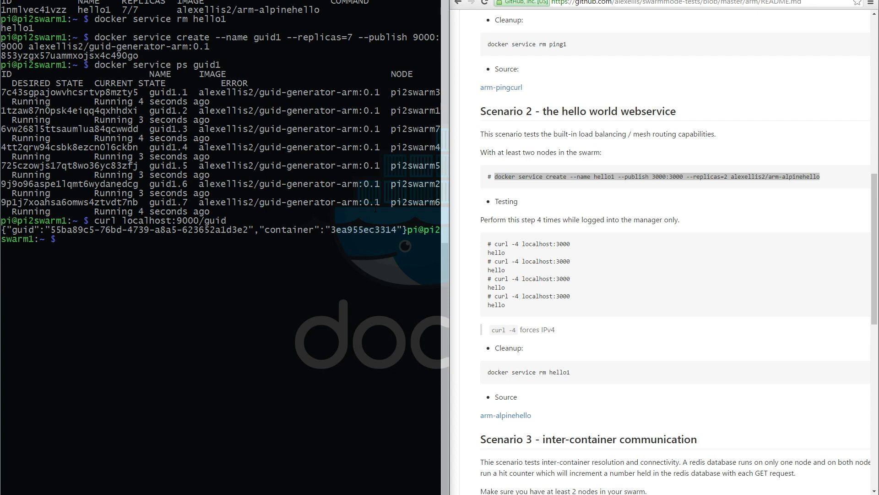
type("curl localhost:9000/guid")
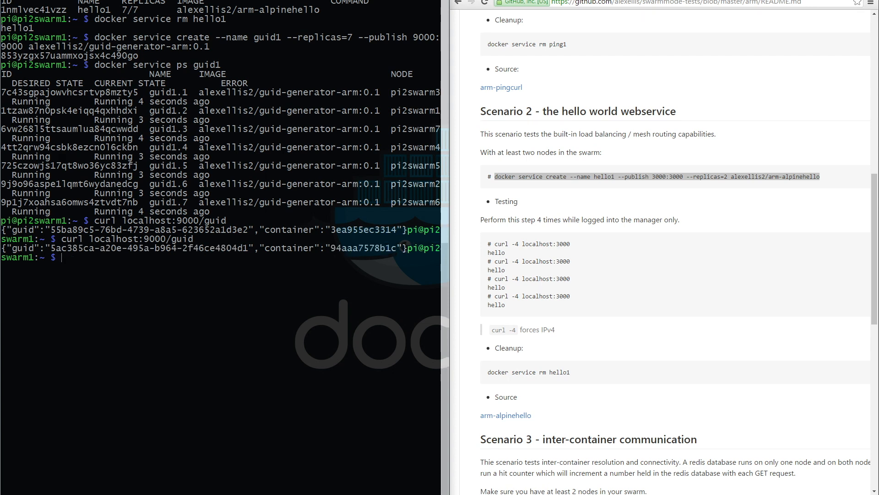
type("curl localhost:9000/guid")
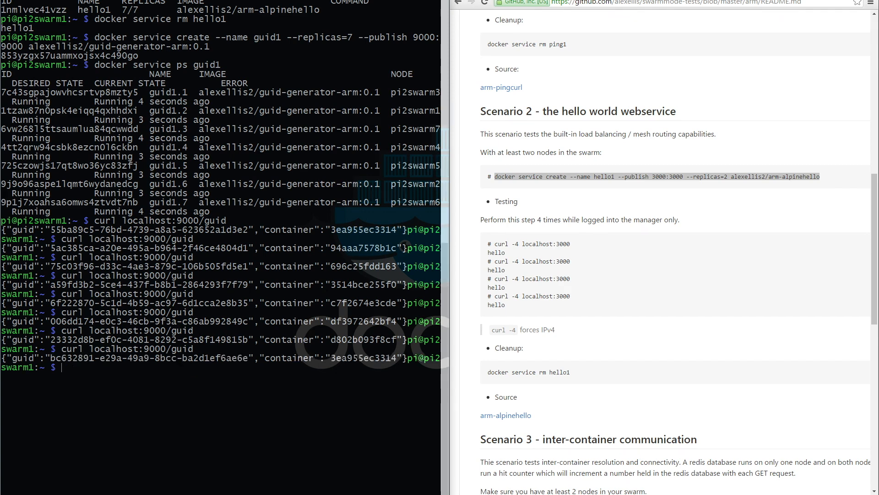
type("curl localhost:9000/guid")
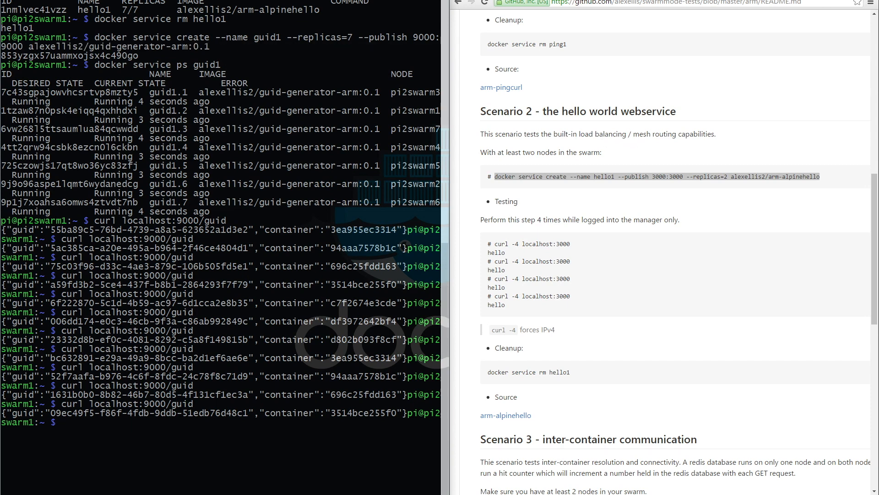
Step: Scroll the README to Scenario 3 and highlight the first example counter response
scroll("down", 3)
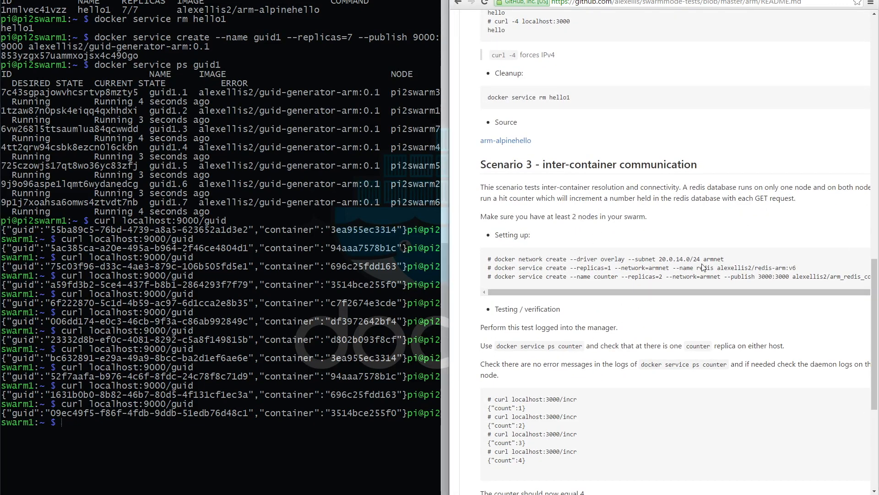
scroll("down", 3)
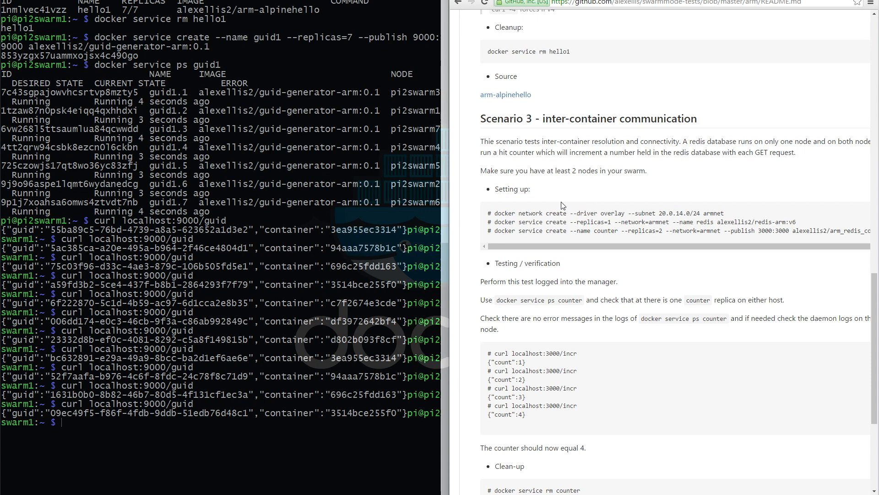
mouse_move(540, 205)
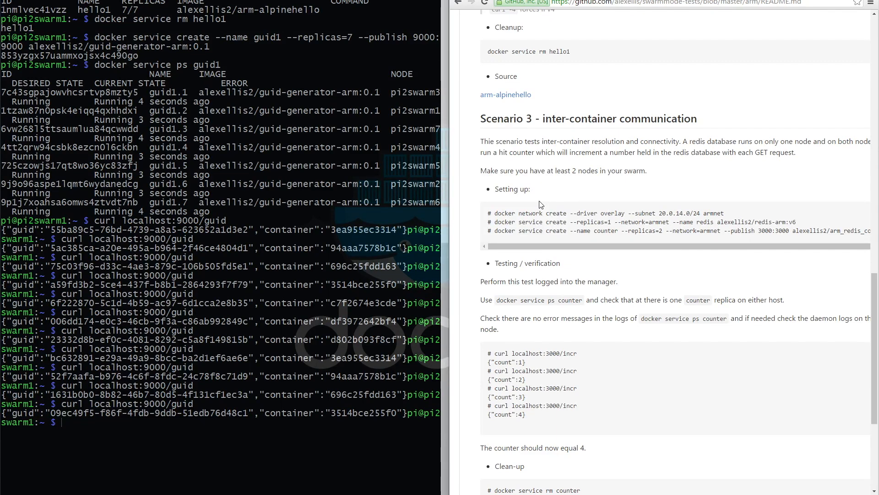
mouse_move(533, 405)
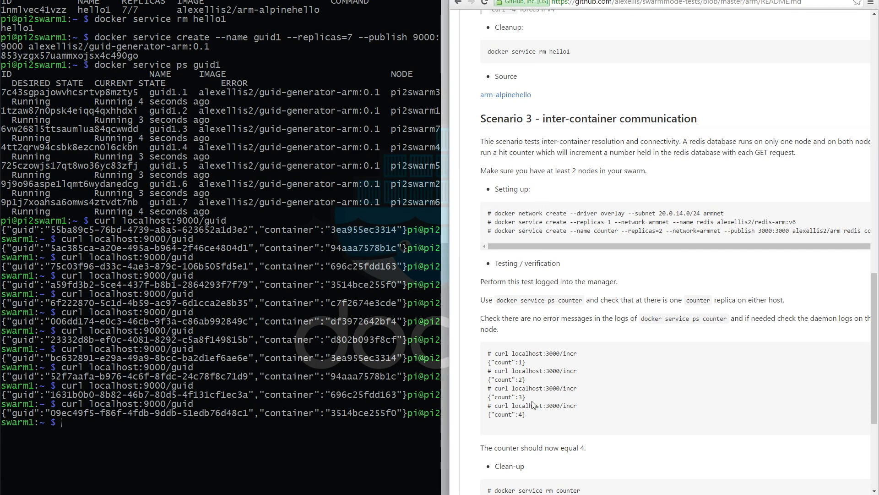
left_click_drag(491, 362, 541, 370)
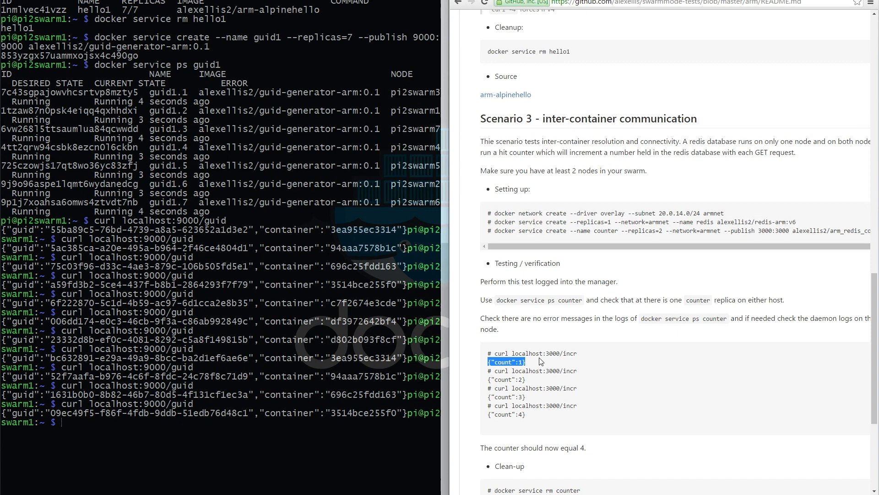
mouse_move(530, 350)
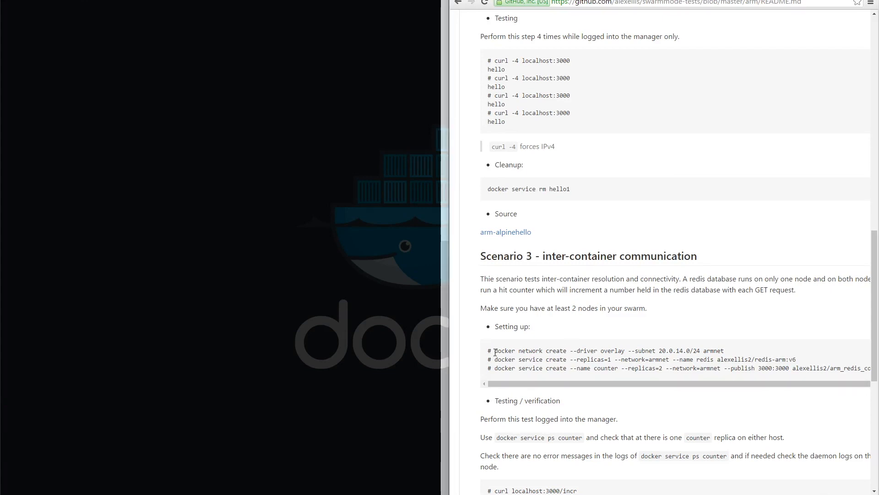
Step: Paste and run the armnet overlay network create command, then verify with docker network ls
left_click_drag(494, 350, 615, 350)
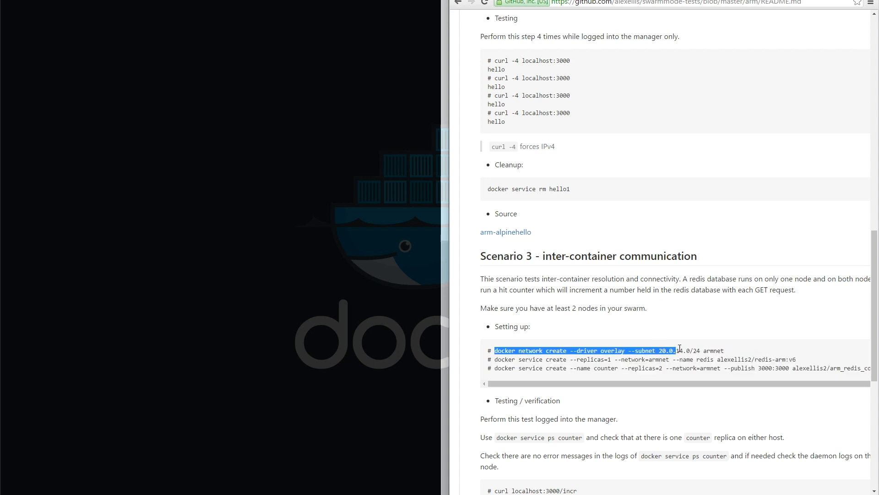
left_click_drag(676, 350, 723, 350)
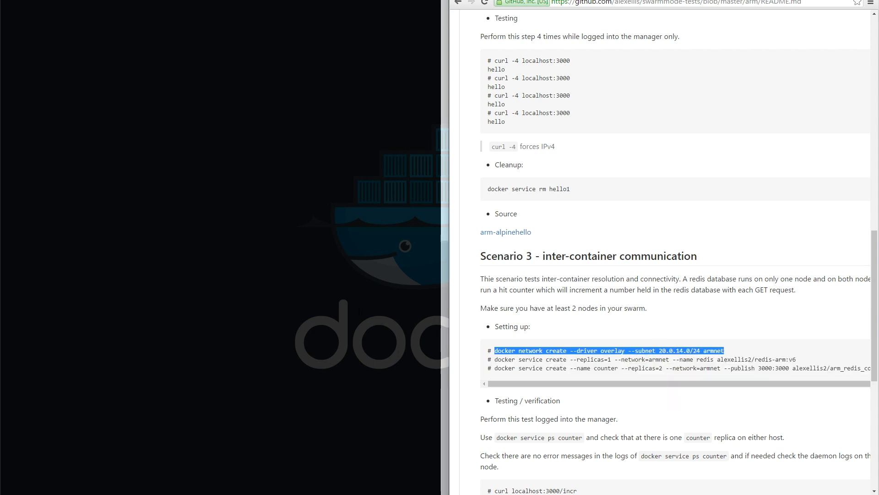
right_click(257, 285)
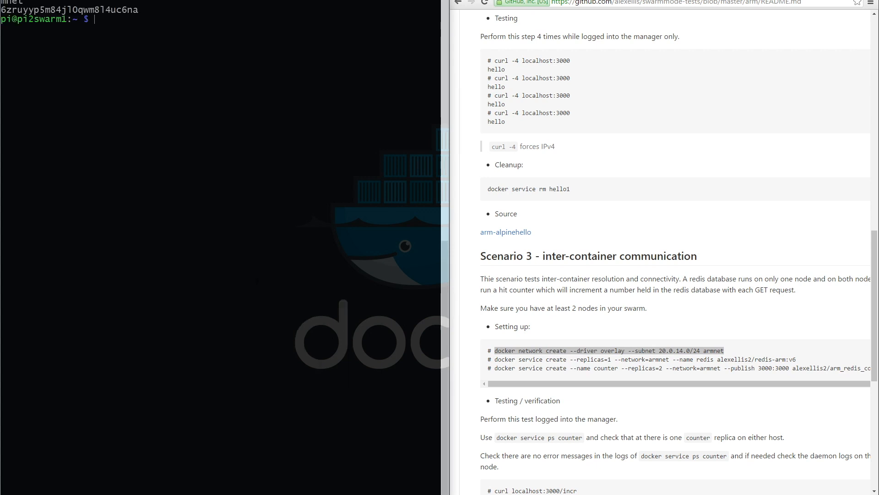
type("docker network ls")
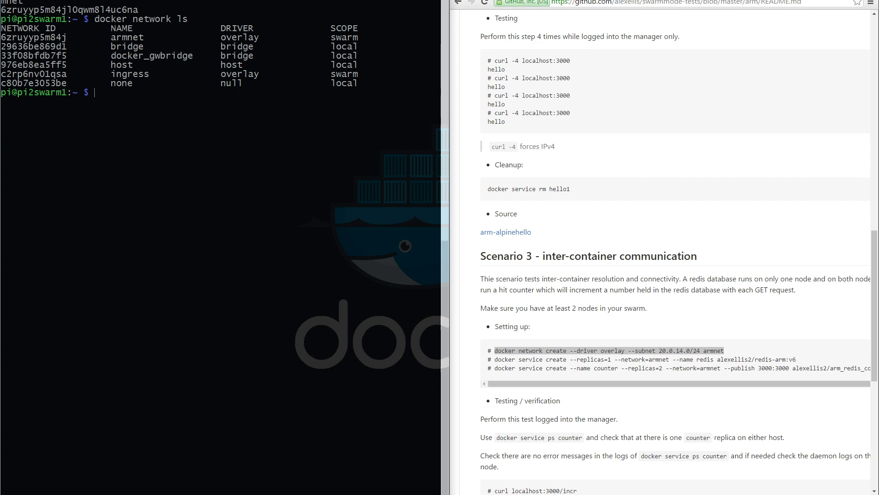
double_click(344, 37)
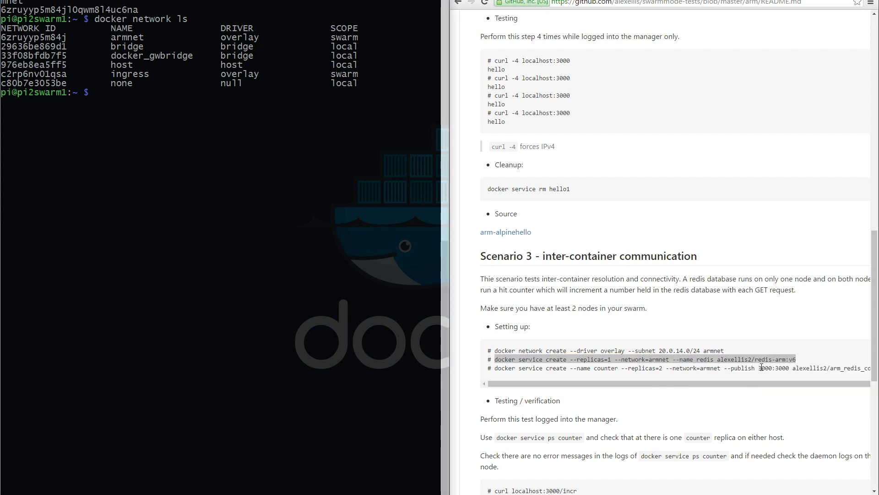
Step: Create the redis service, check it with service ls and ps redis, then create counter
right_click(56, 267)
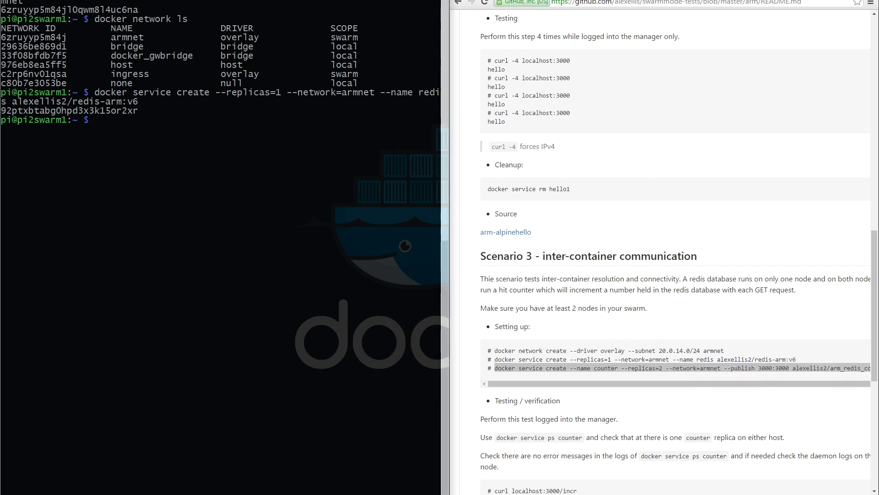
type("docker service ls")
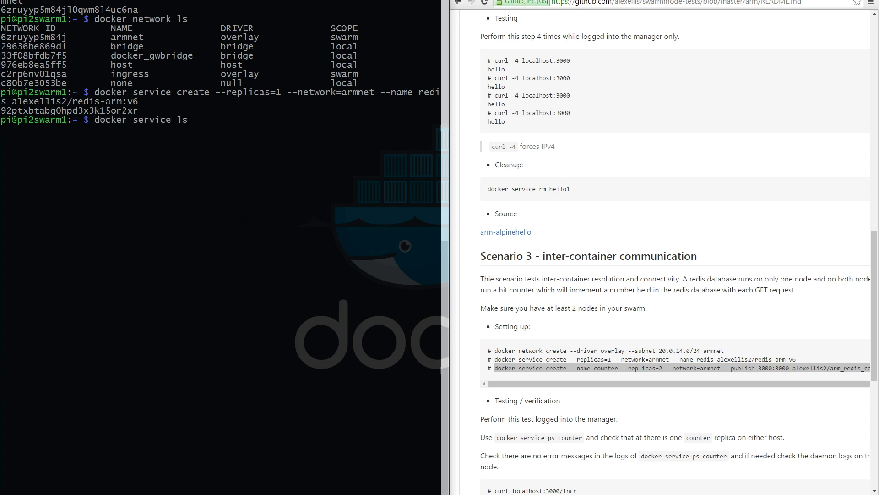
type("docker service ps redis")
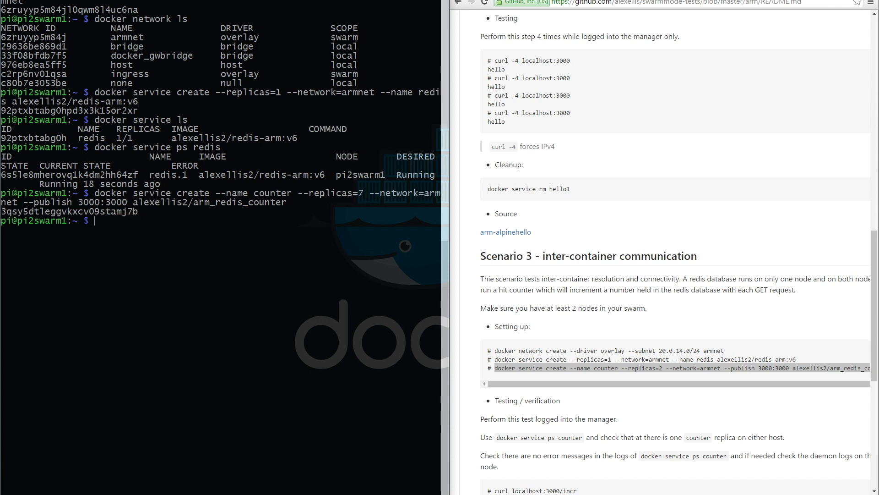
type("docker service ps redis")
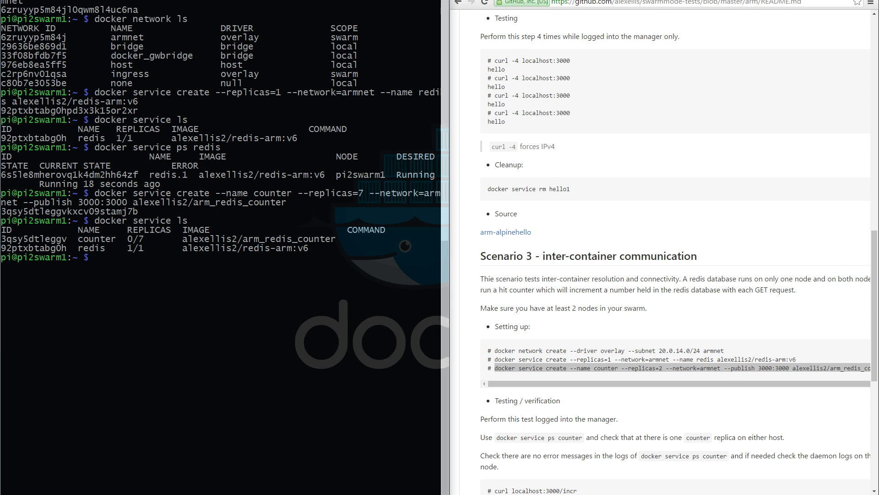
type("docker service ps counter")
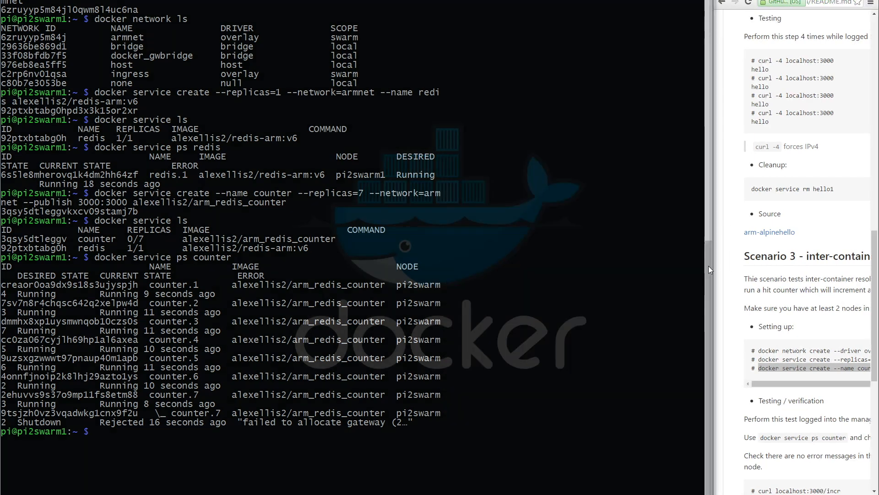
Step: Review docker service ps counter output and highlight the rejected counter.7 task row
scroll("down", 3)
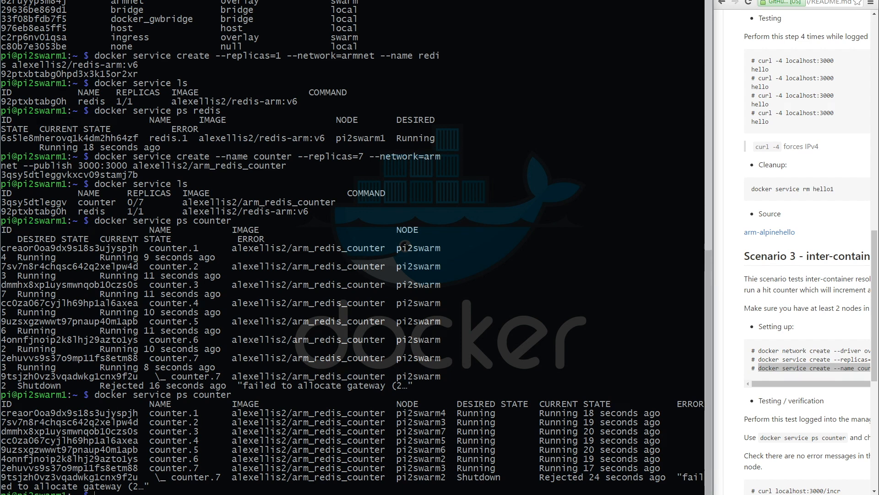
double_click(420, 413)
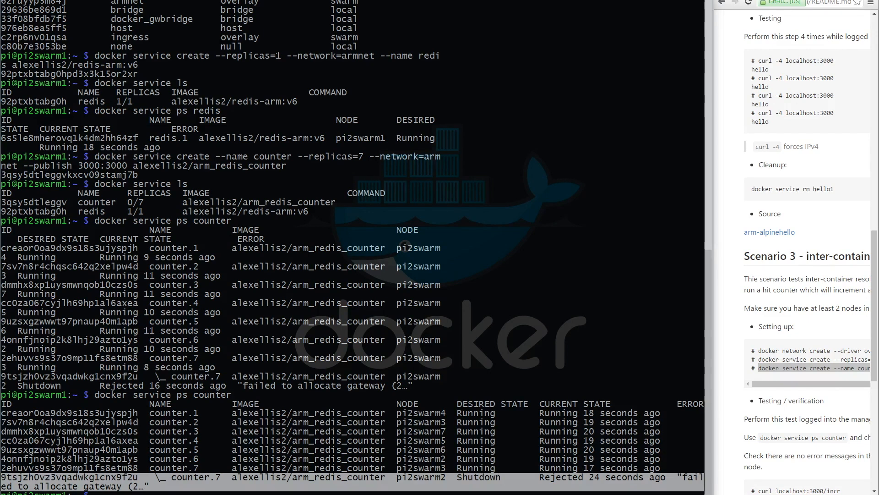
double_click(419, 458)
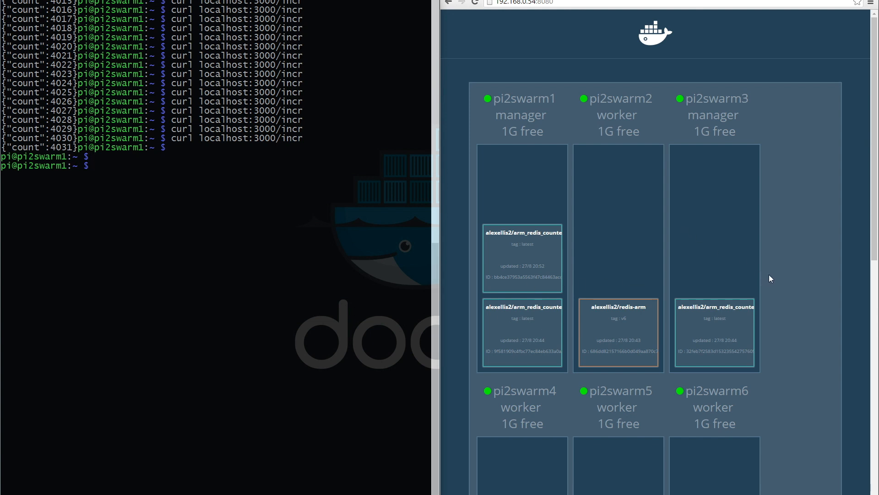
Step: Scroll the visualizer through all seven nodes to see counter and redis-arm placement
scroll("down", 3)
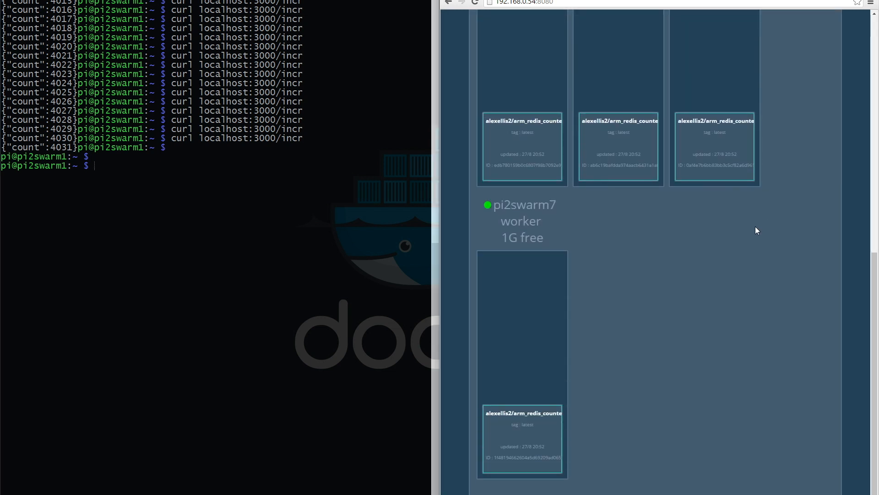
scroll("down", 3)
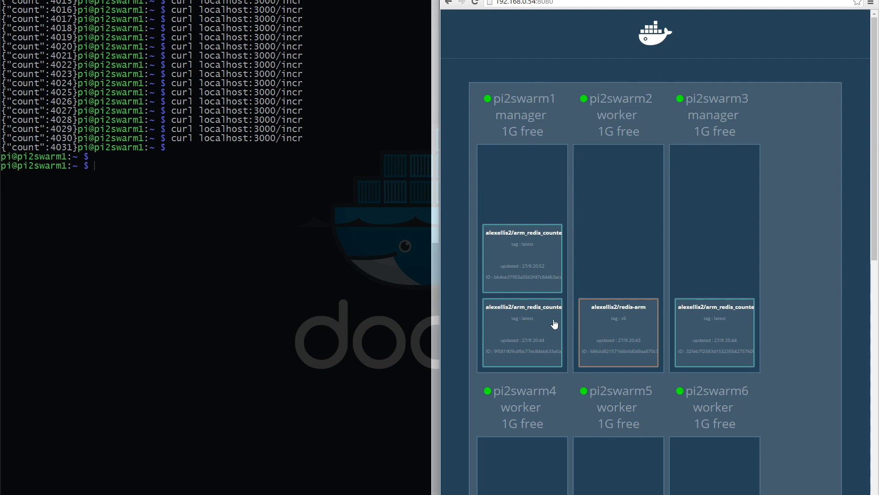
mouse_move(617, 135)
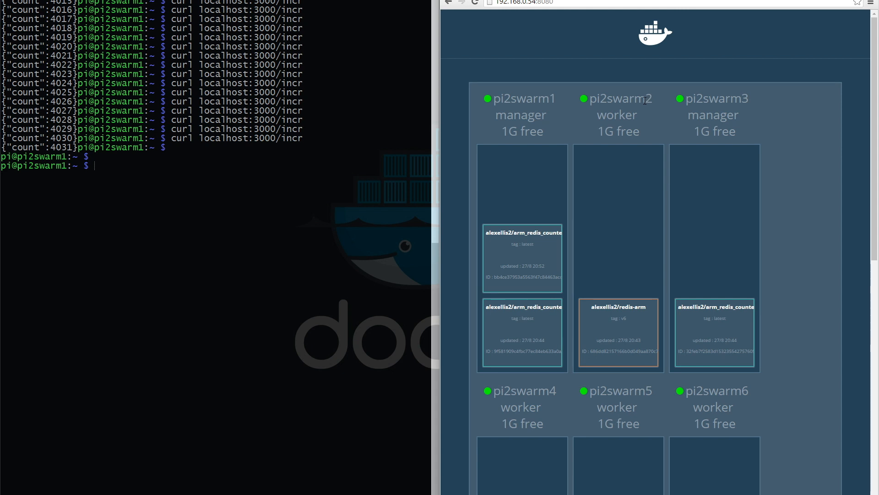
mouse_move(508, 118)
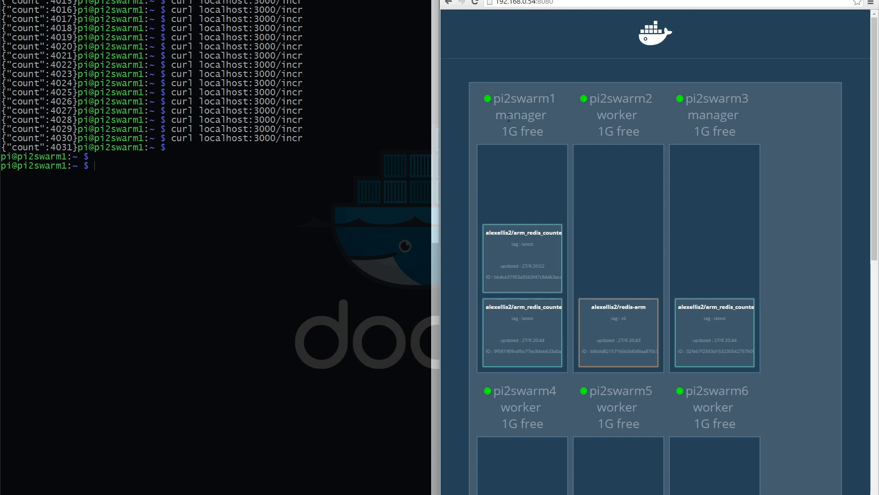
scroll("down", 3)
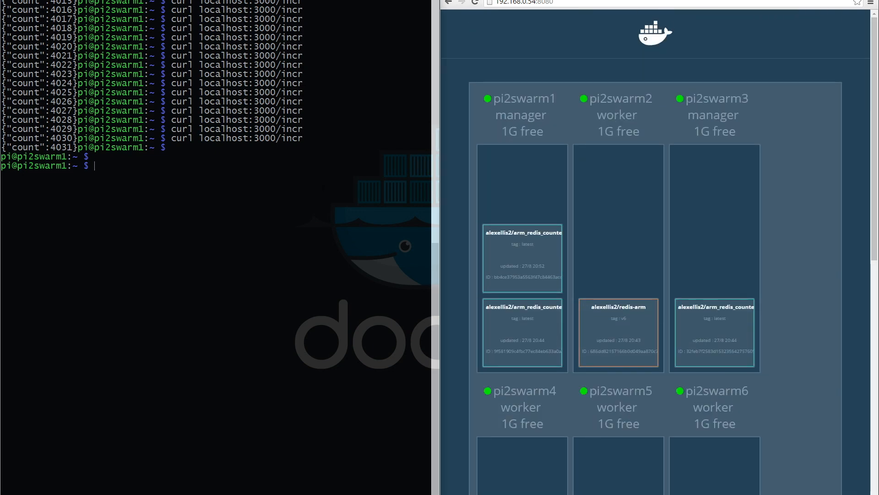
Step: Benchmark localhost:3000/incr/ with ab runs and highlight requests-per-second results, including 325.27
type("ab -n 1000 -c 14 http://localhost:3000/incr/")
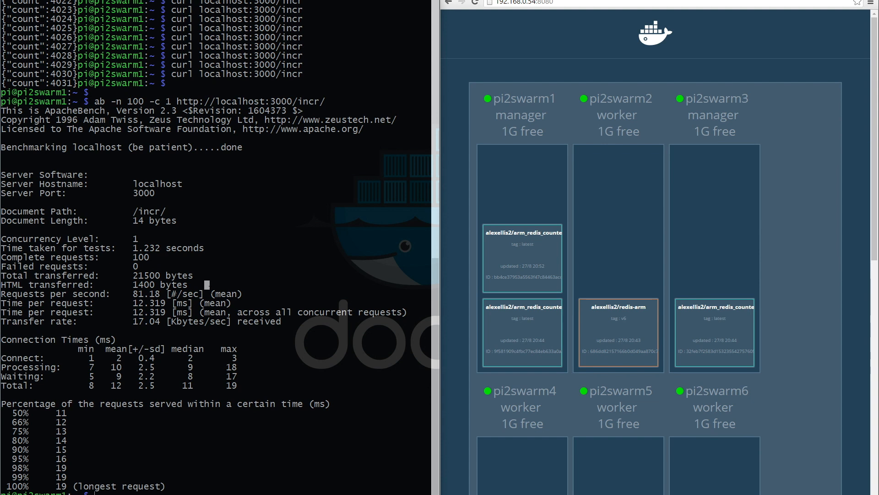
triple_click(121, 294)
type("ab -n 100 -c 7 http://localhost:3000/incr/")
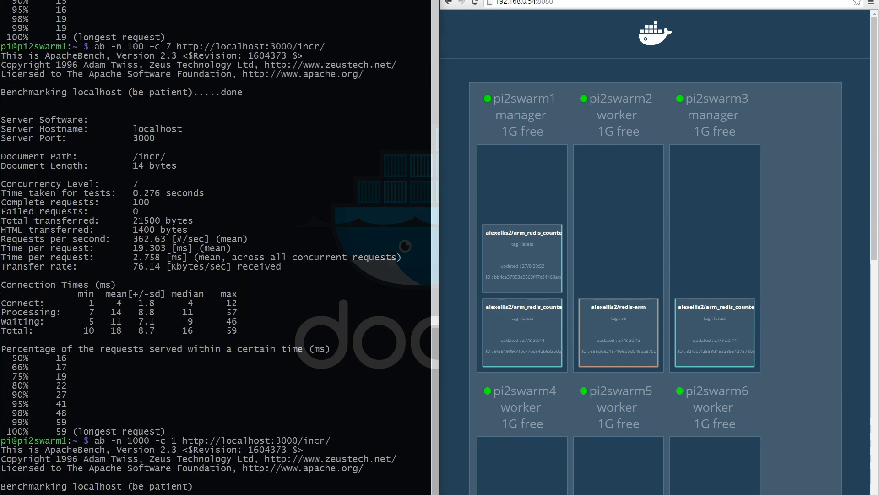
scroll("down", 3)
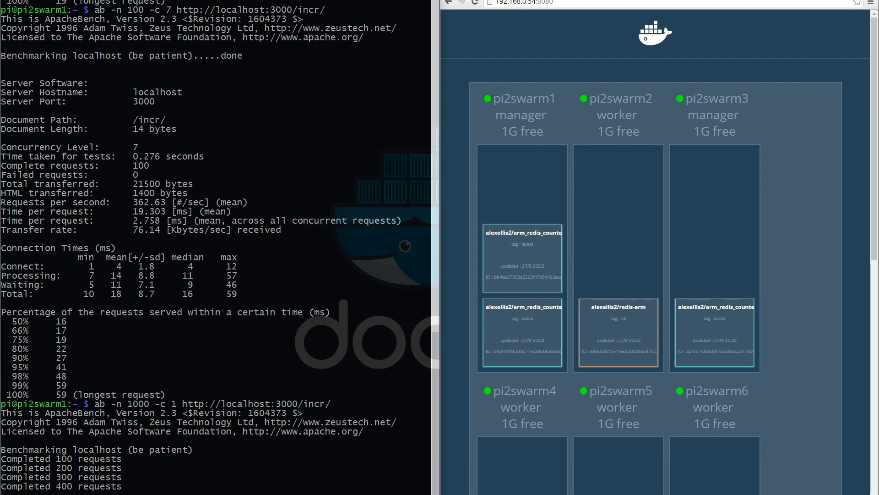
scroll("down", 3)
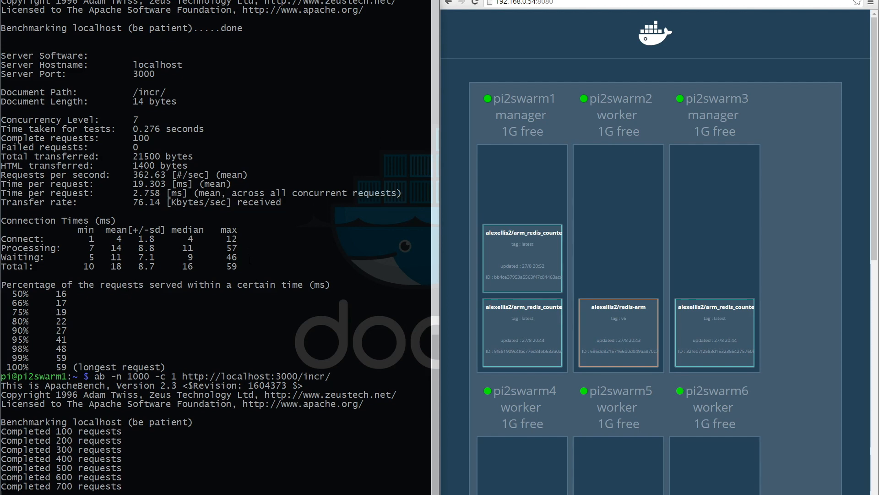
scroll("down", 3)
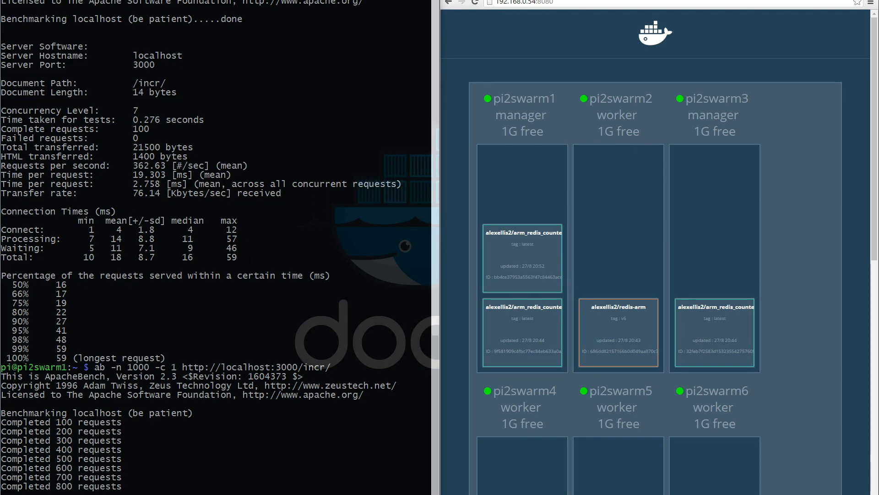
scroll("down", 3)
type("ab -n 1000 -c 7 http://localhost:3000/incr/")
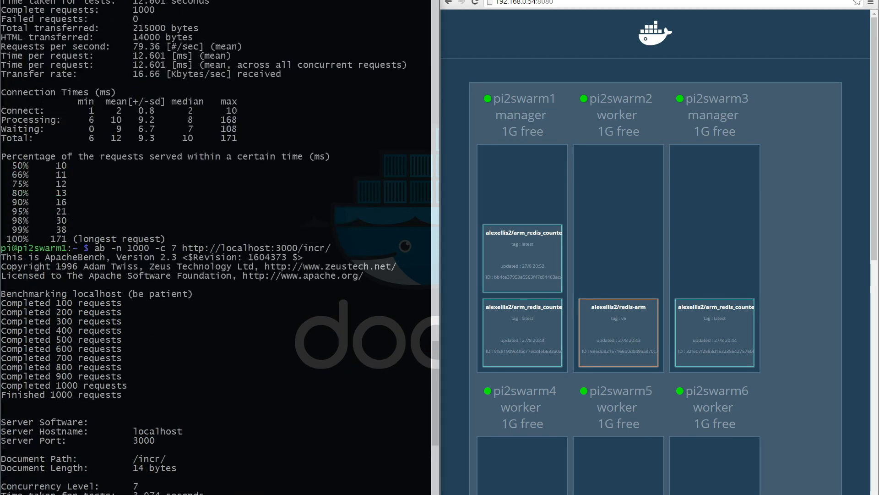
scroll("down", 3)
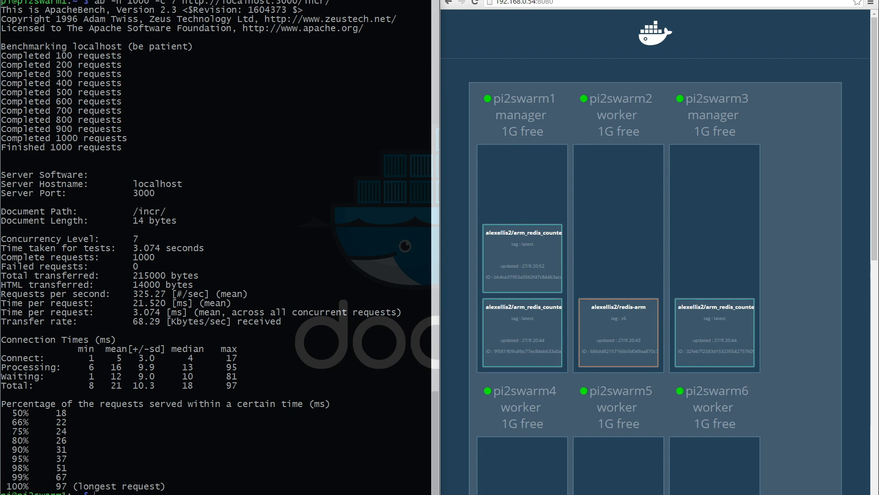
double_click(149, 293)
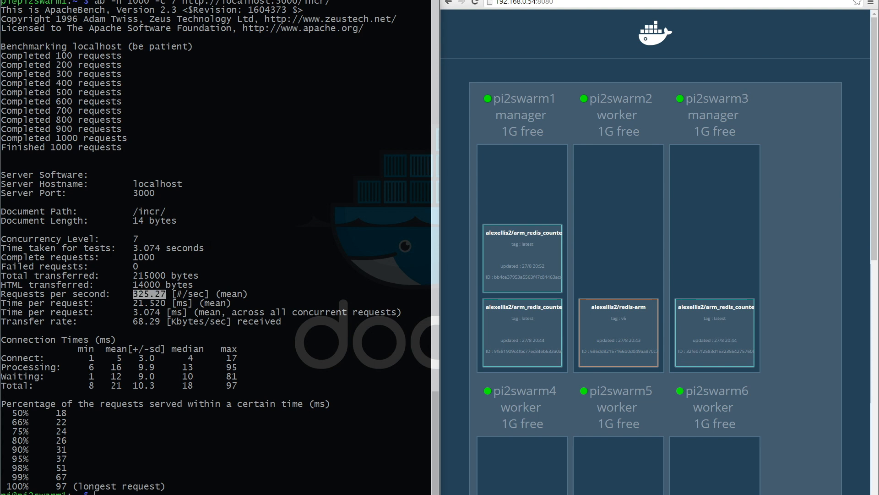